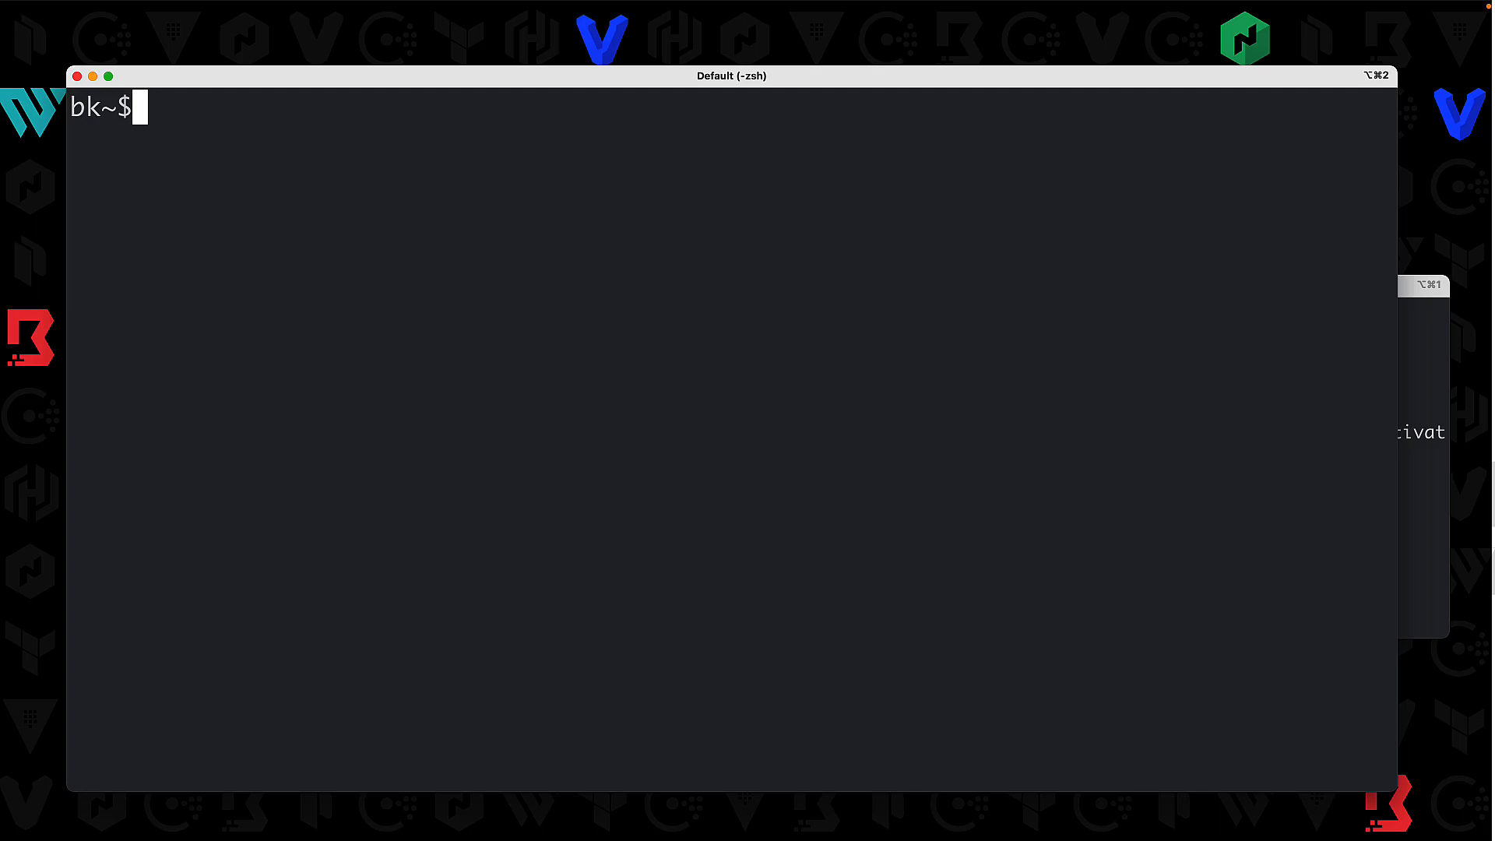
- Read the my-secrets/creds secret with vault kv get, then clear the screen
key("Return")
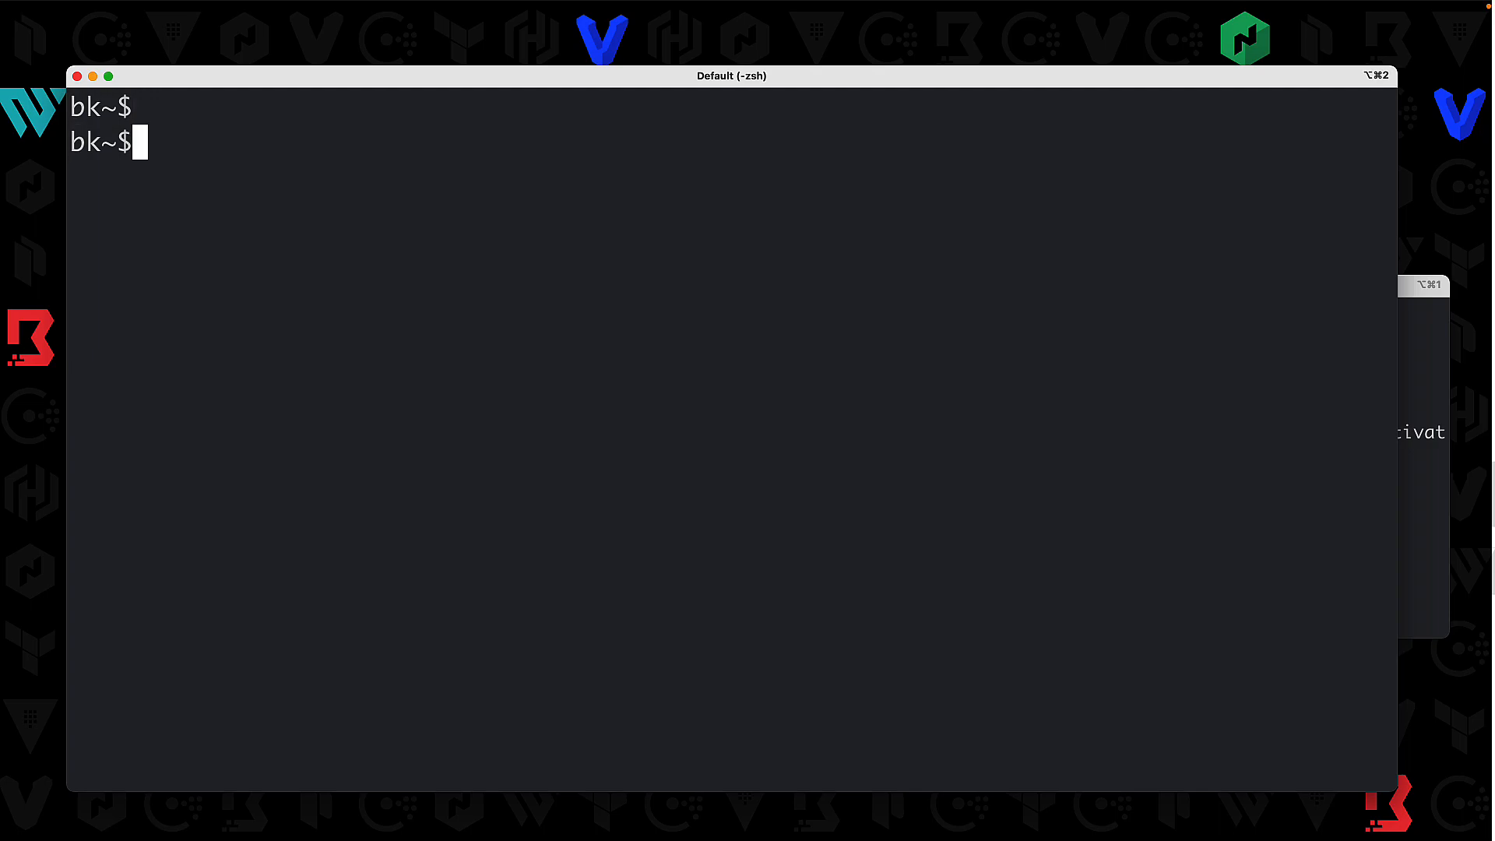
type("vault")
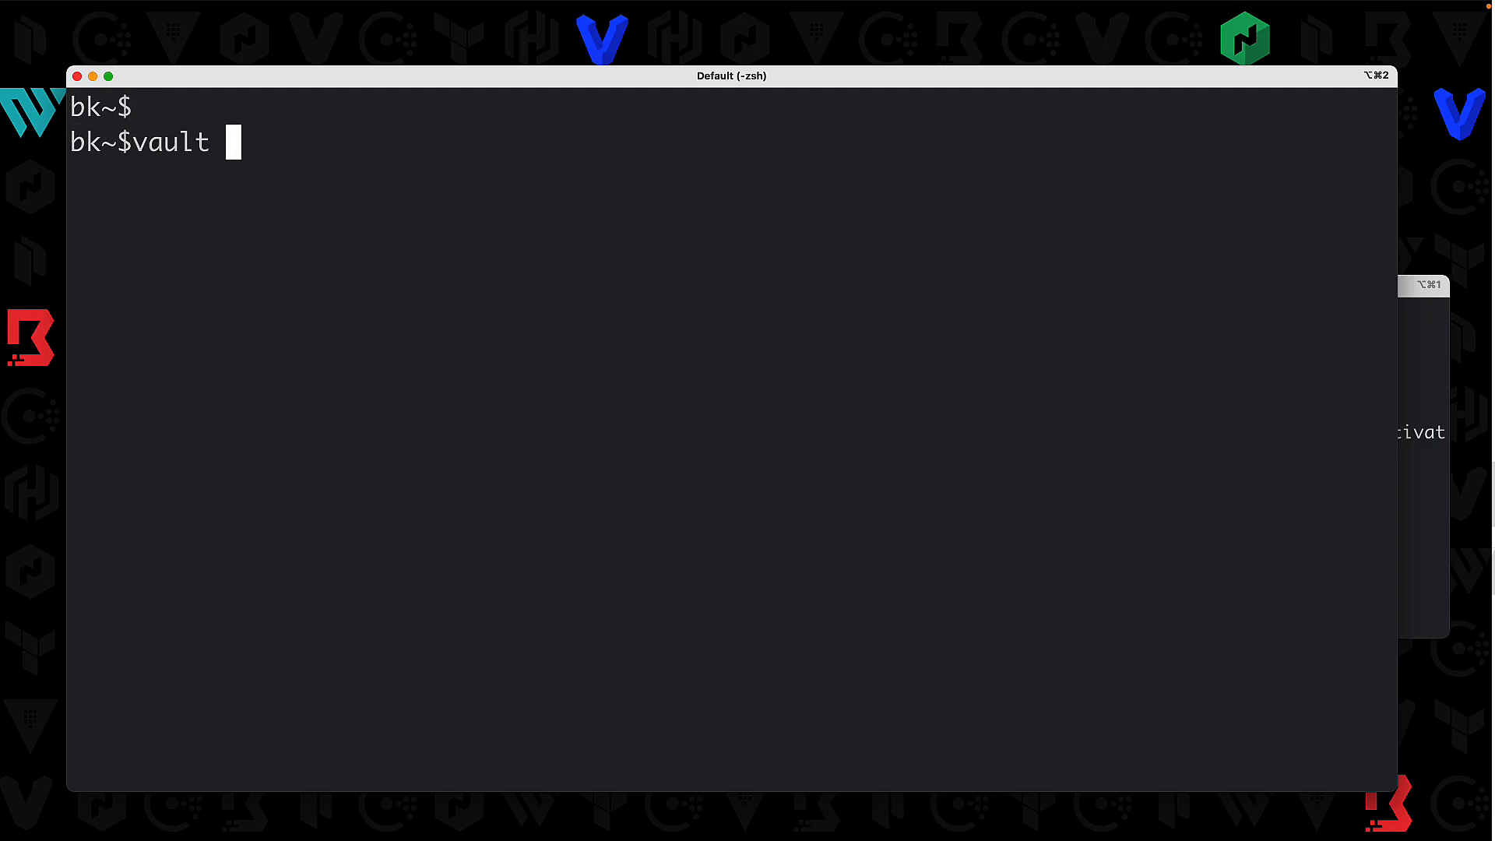
type("kv get my-s")
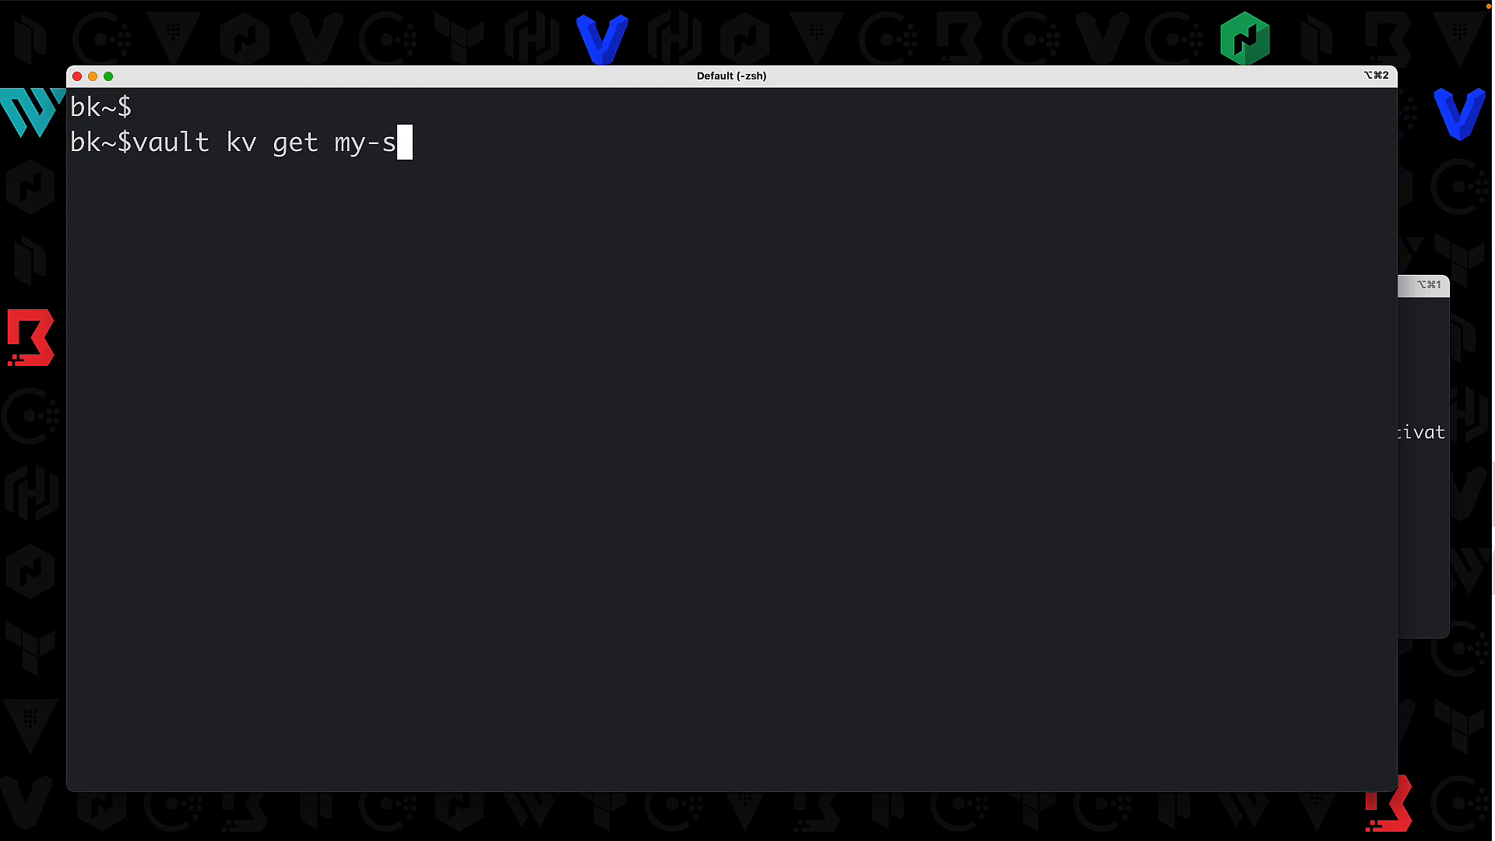
key("Return")
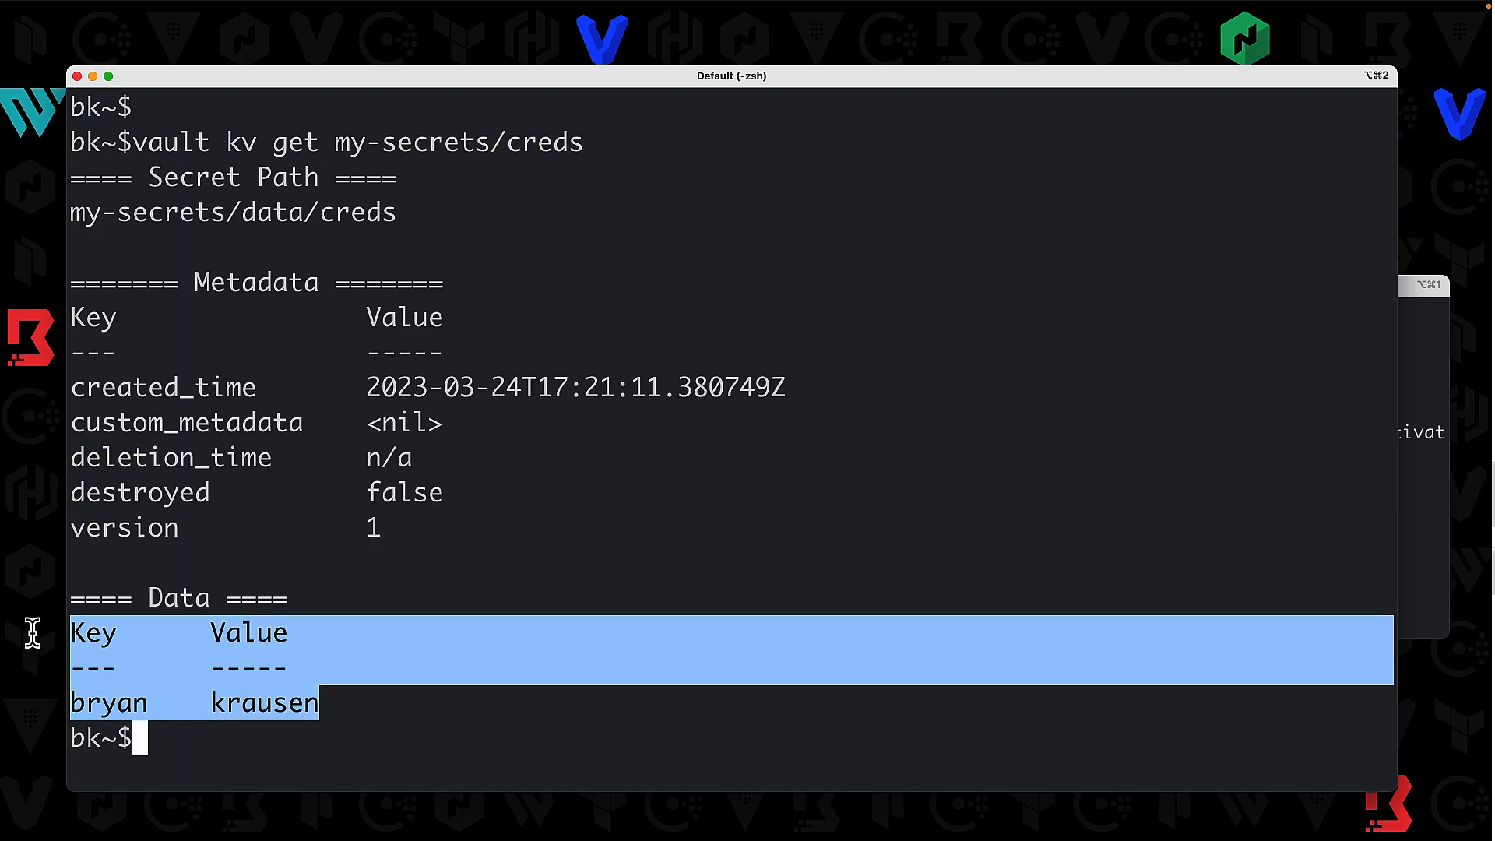
type("clear")
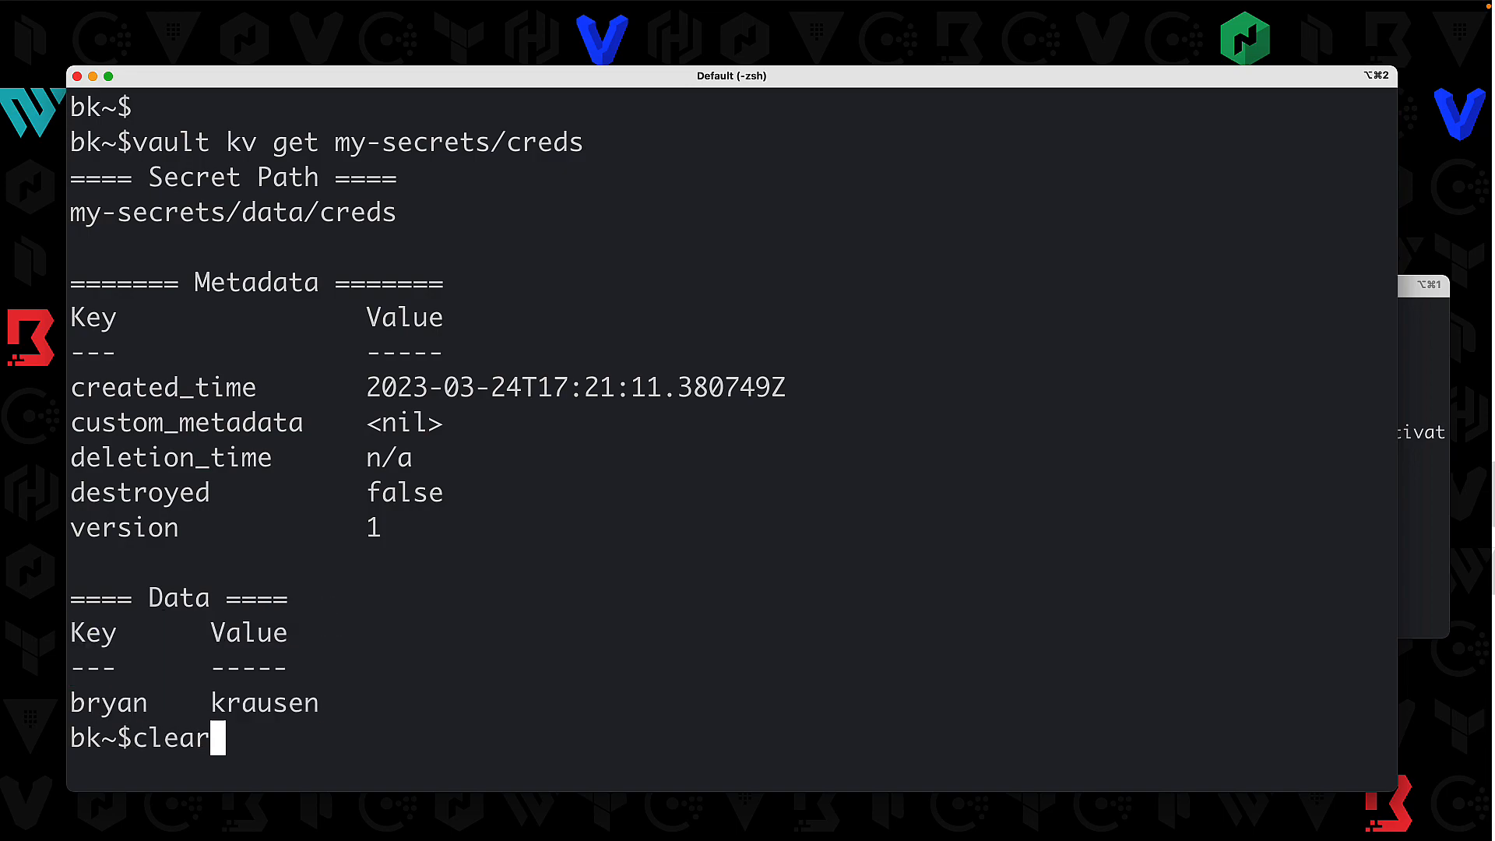
key("Return")
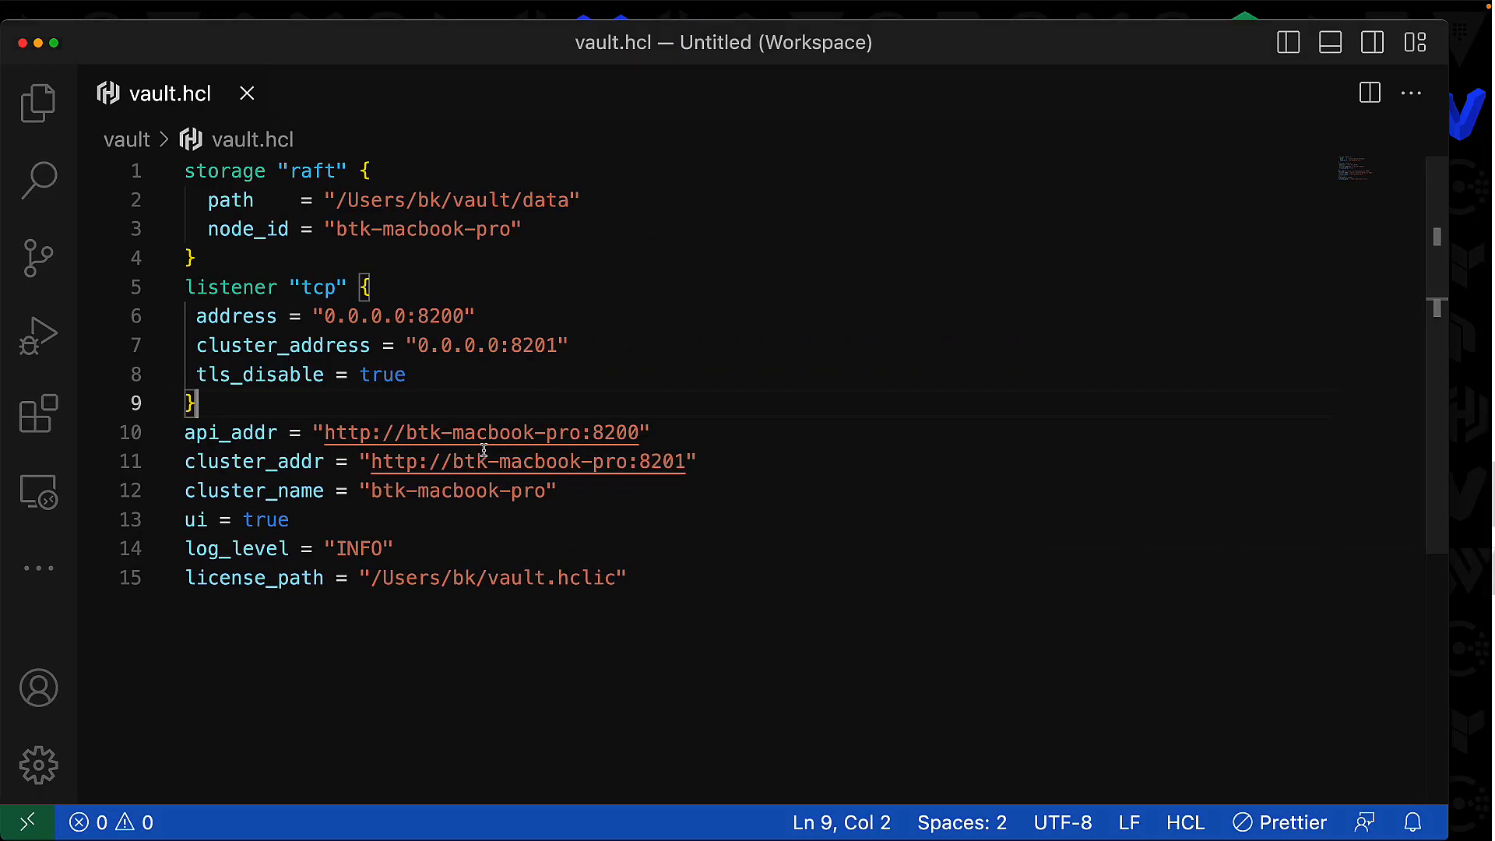
mouse_move(331, 618)
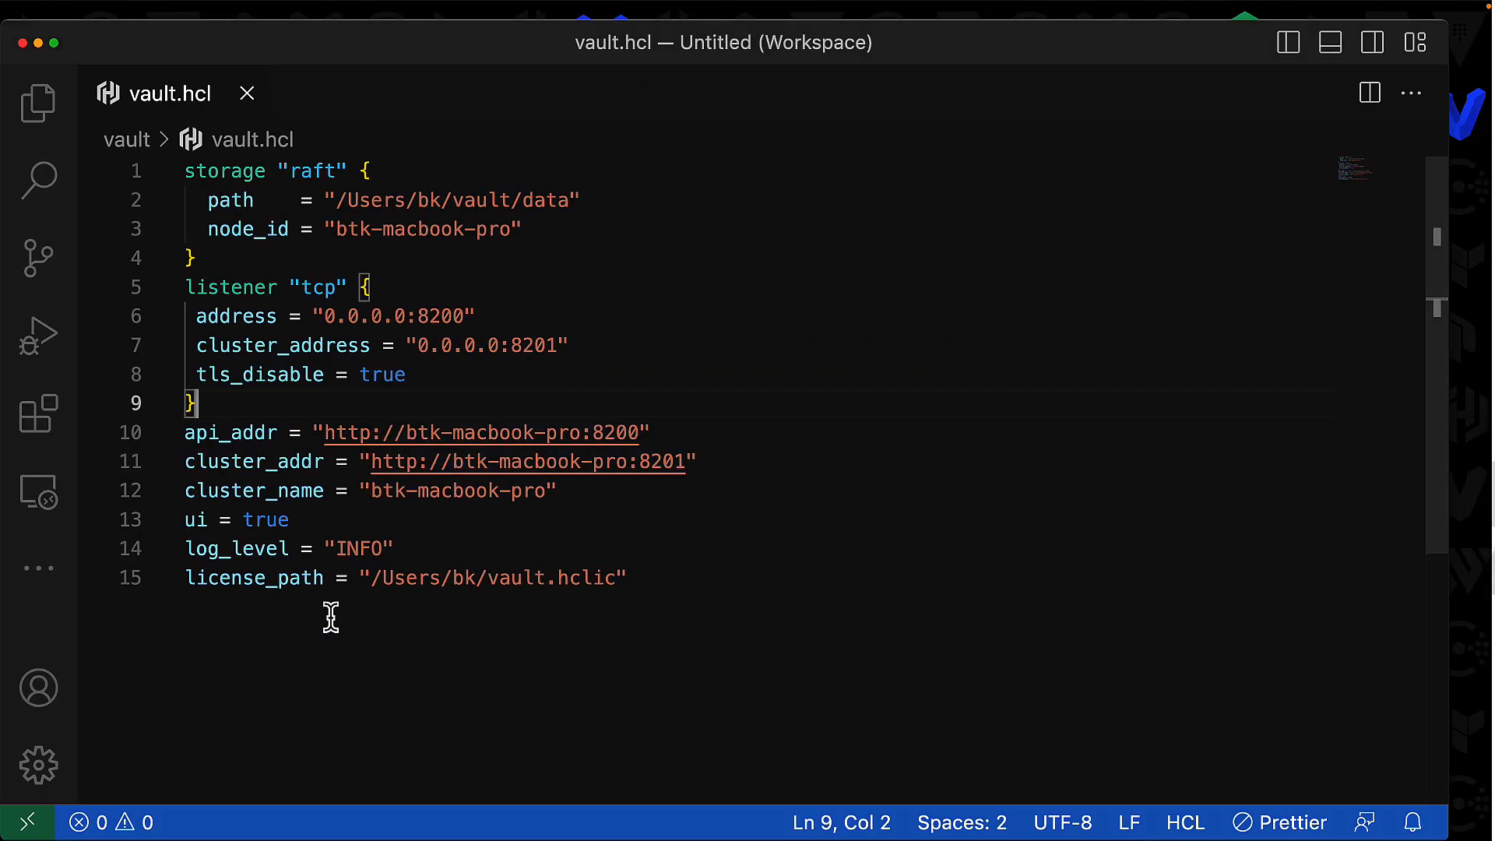
mouse_move(219, 421)
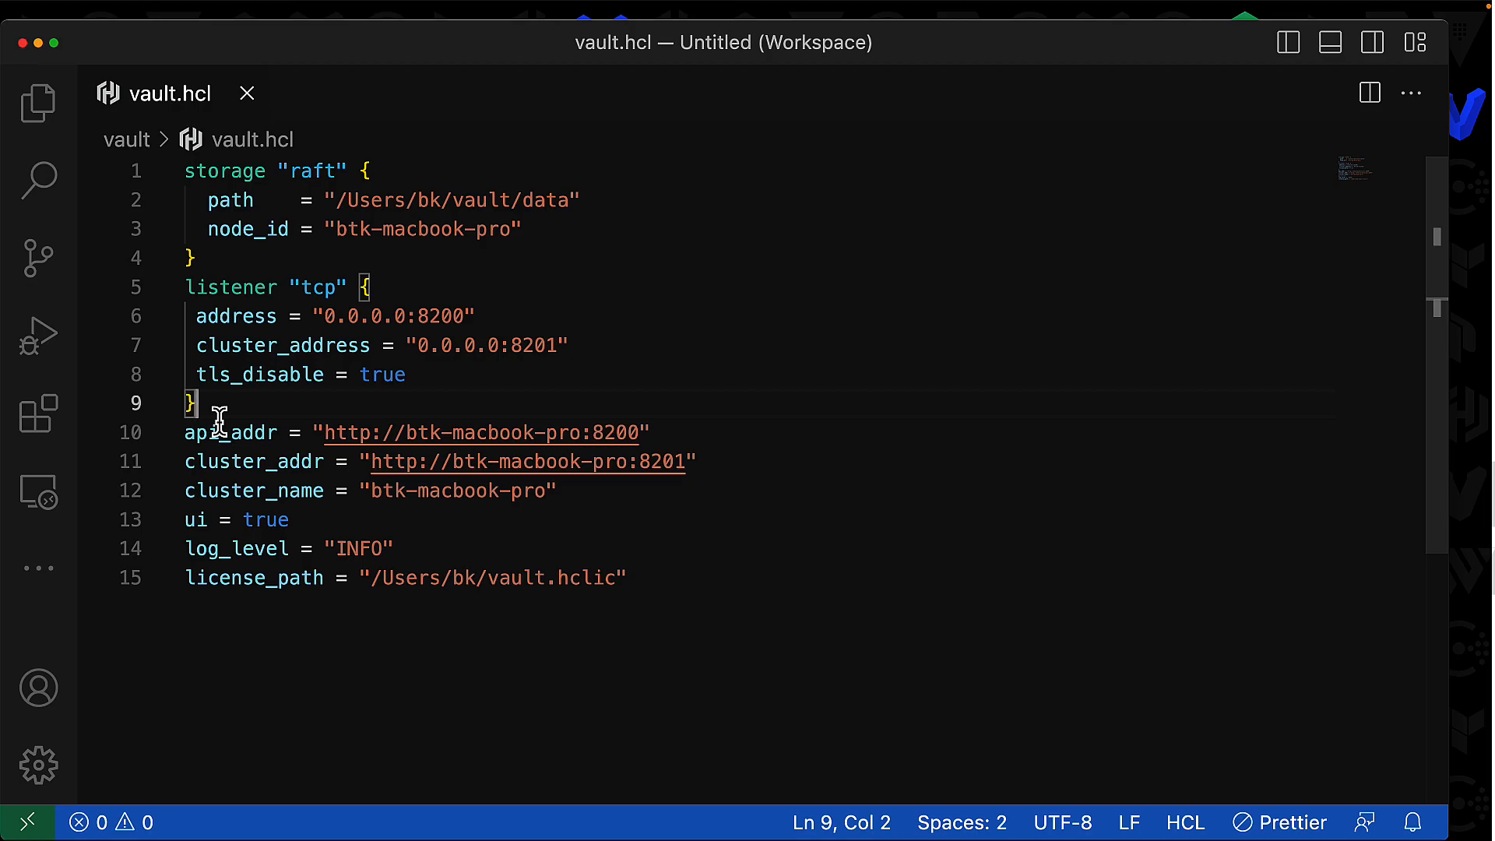
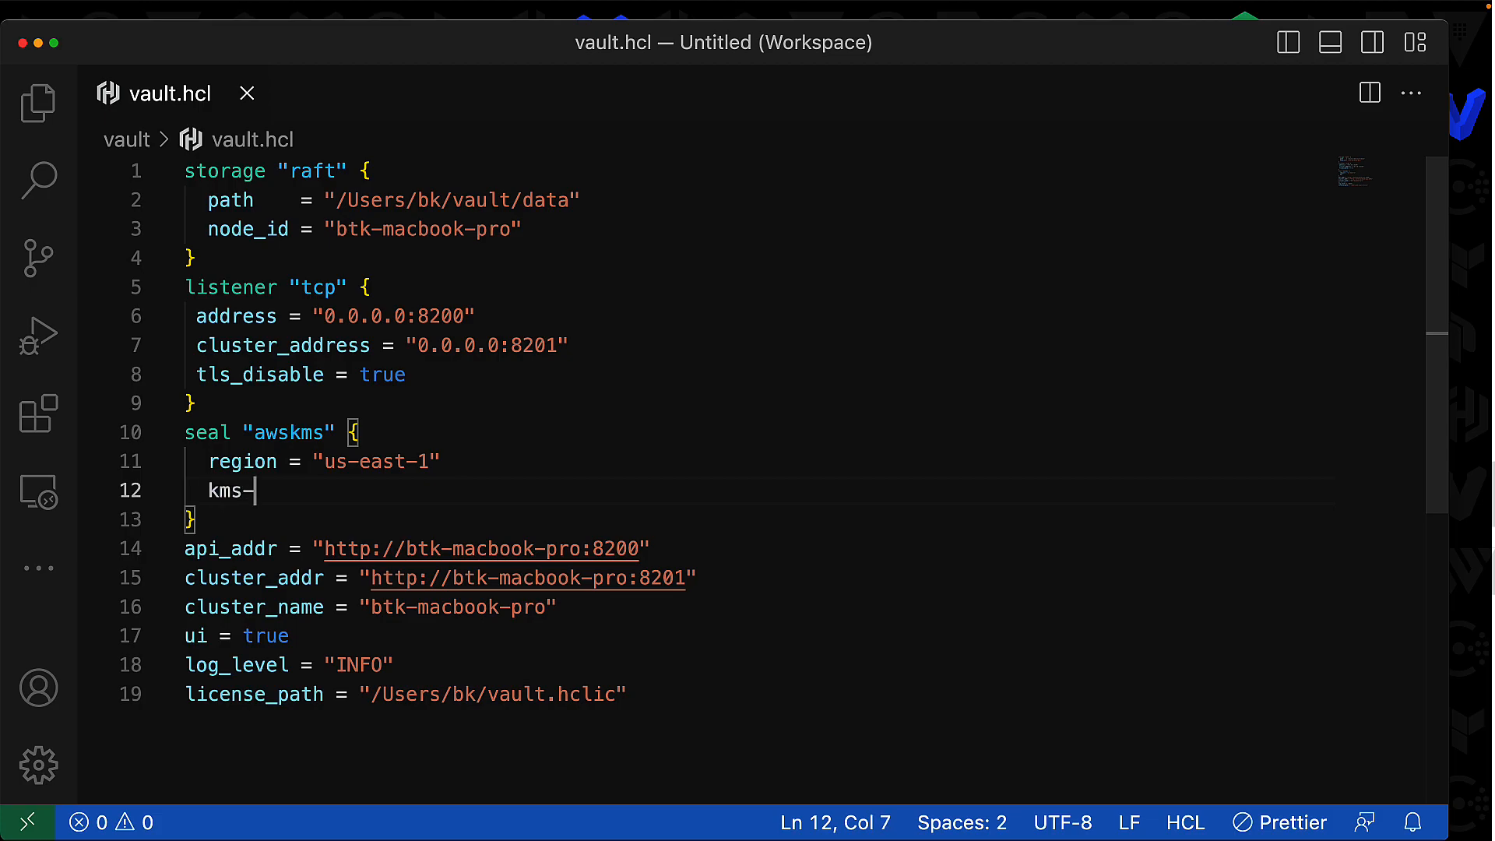
- Add a seal "awskms" block containing region = "us-east-1" below the listener block
key("Backspace")
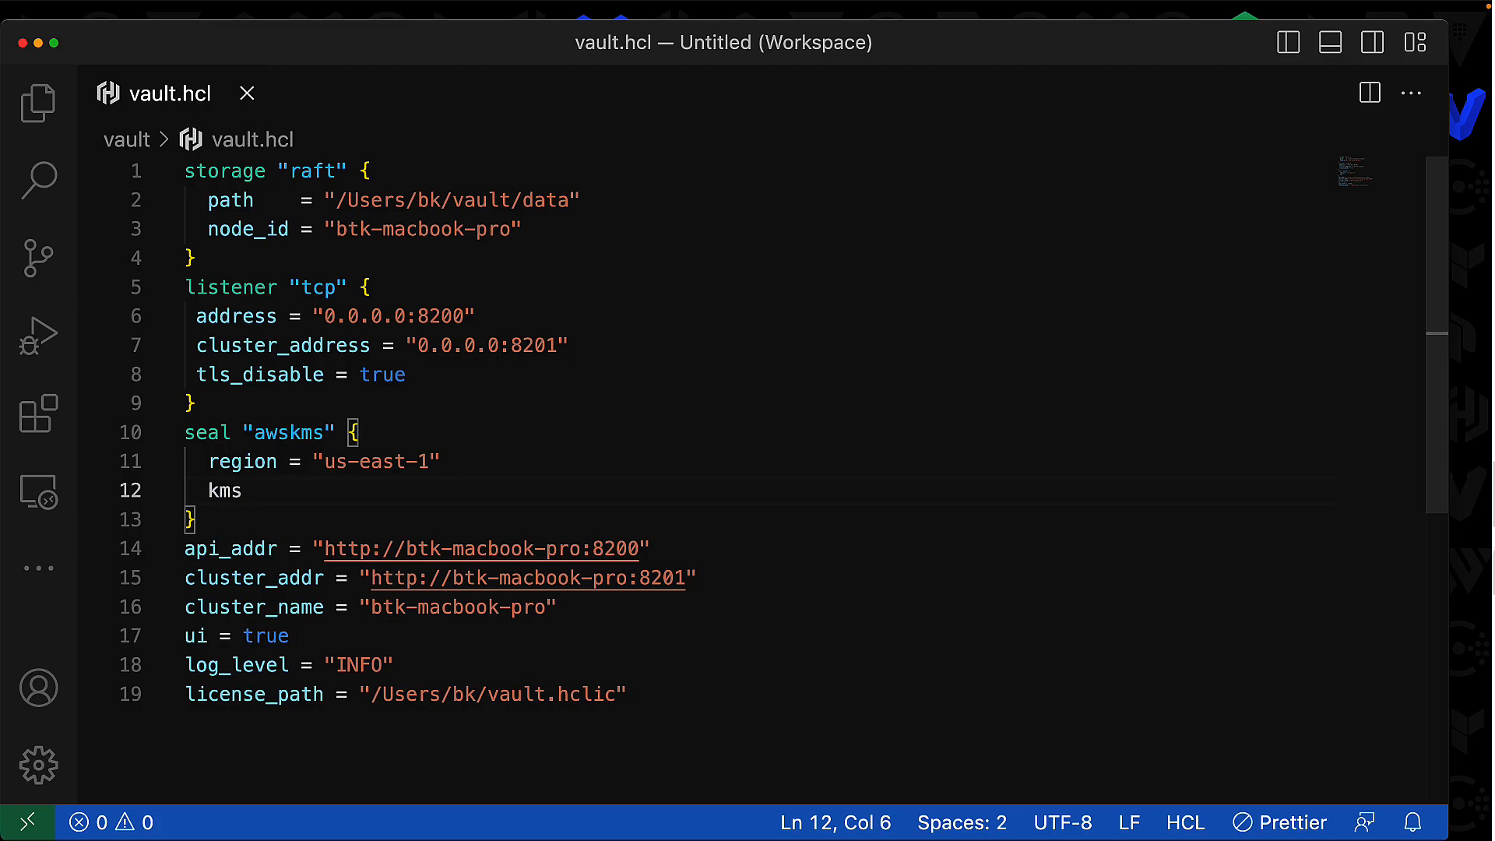
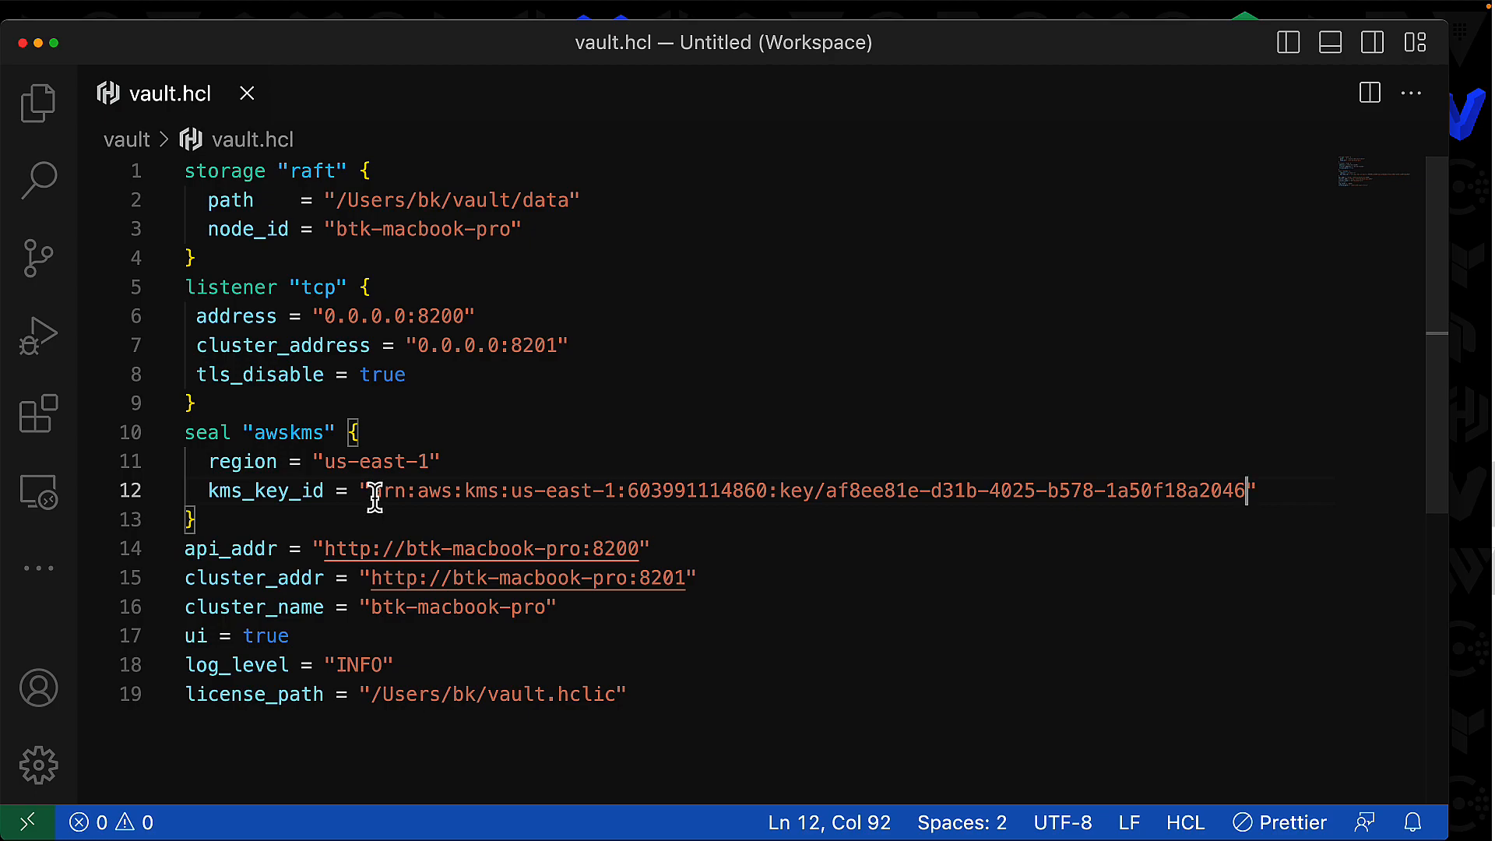
- Highlight the key id, the seal block settings, and the seal awskms declaration
double_click(696, 491)
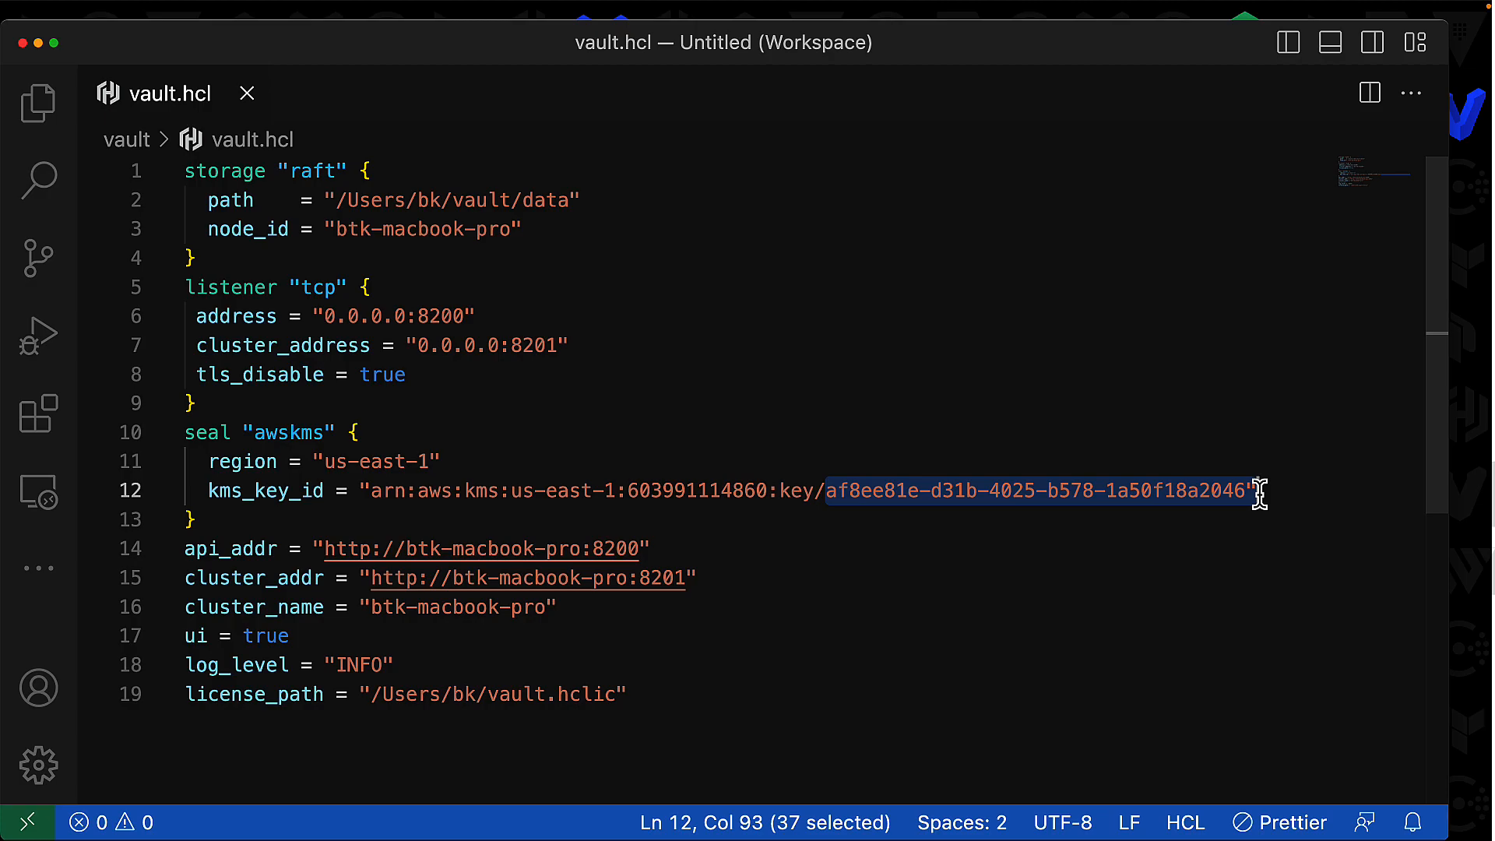
left_click(276, 519)
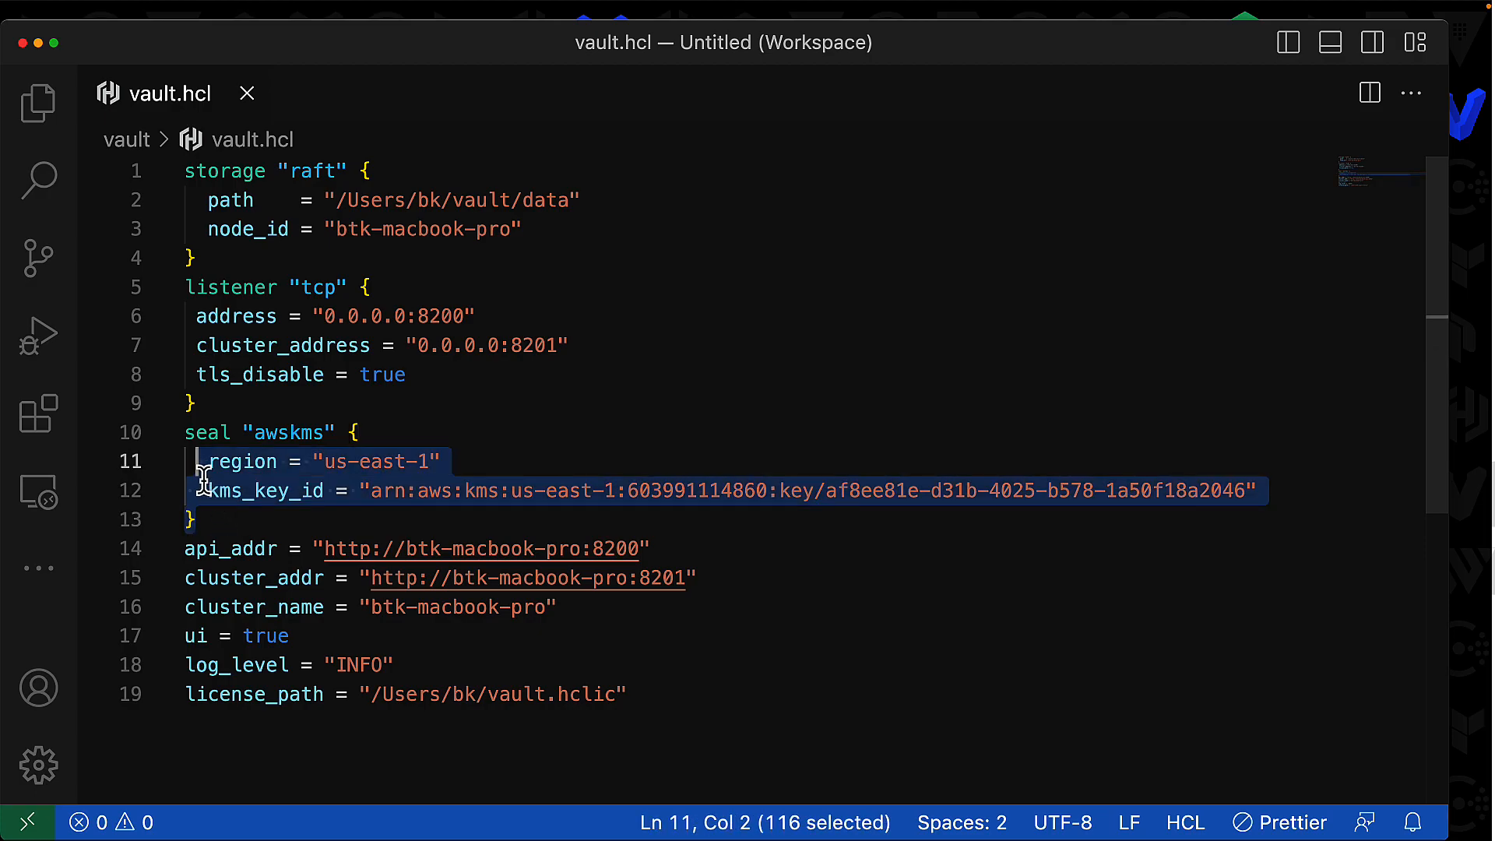
left_click(204, 462)
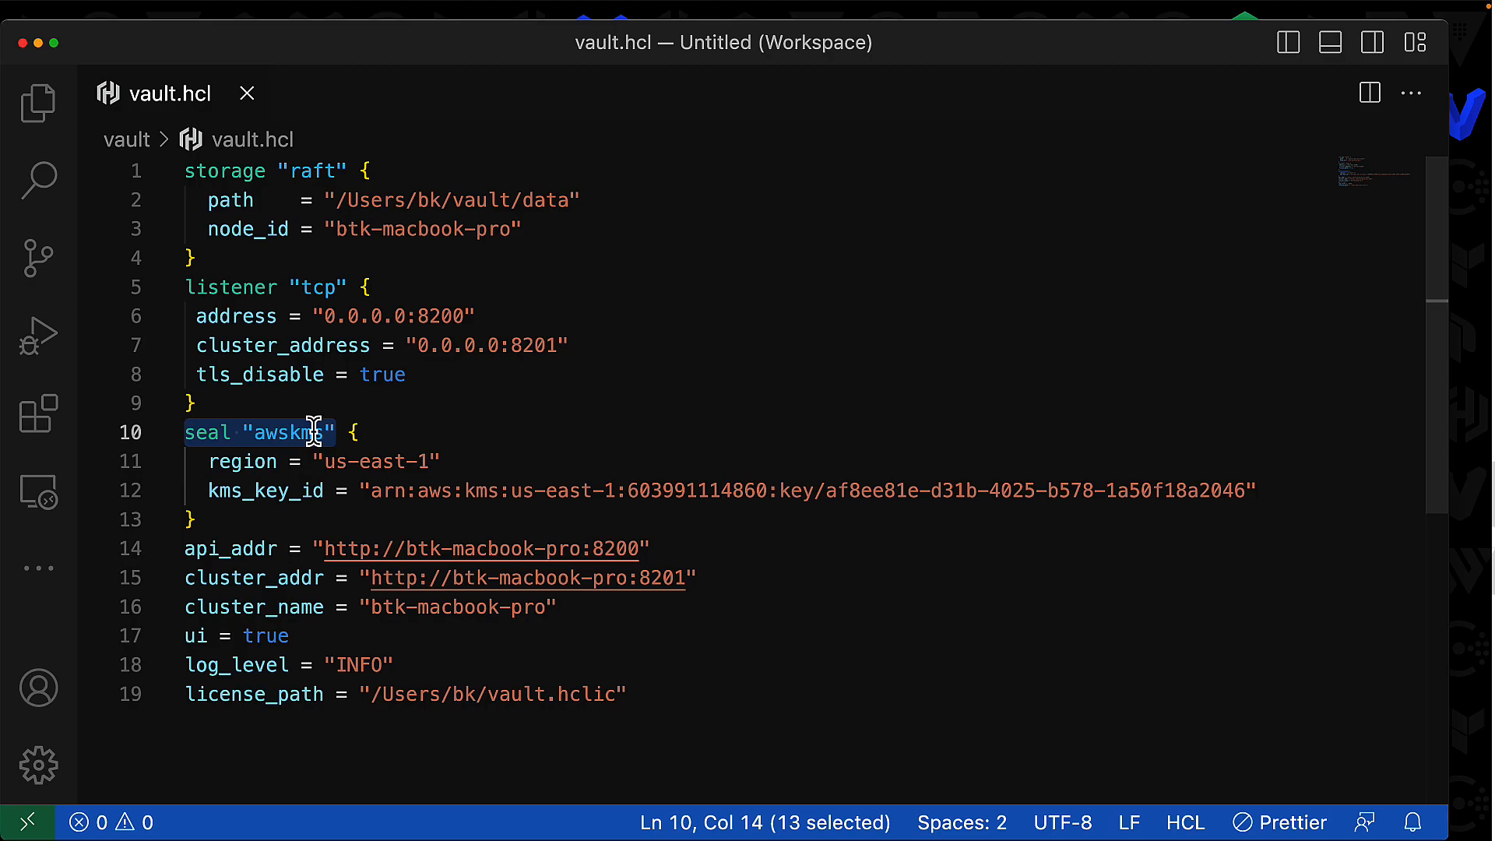
mouse_move(284, 532)
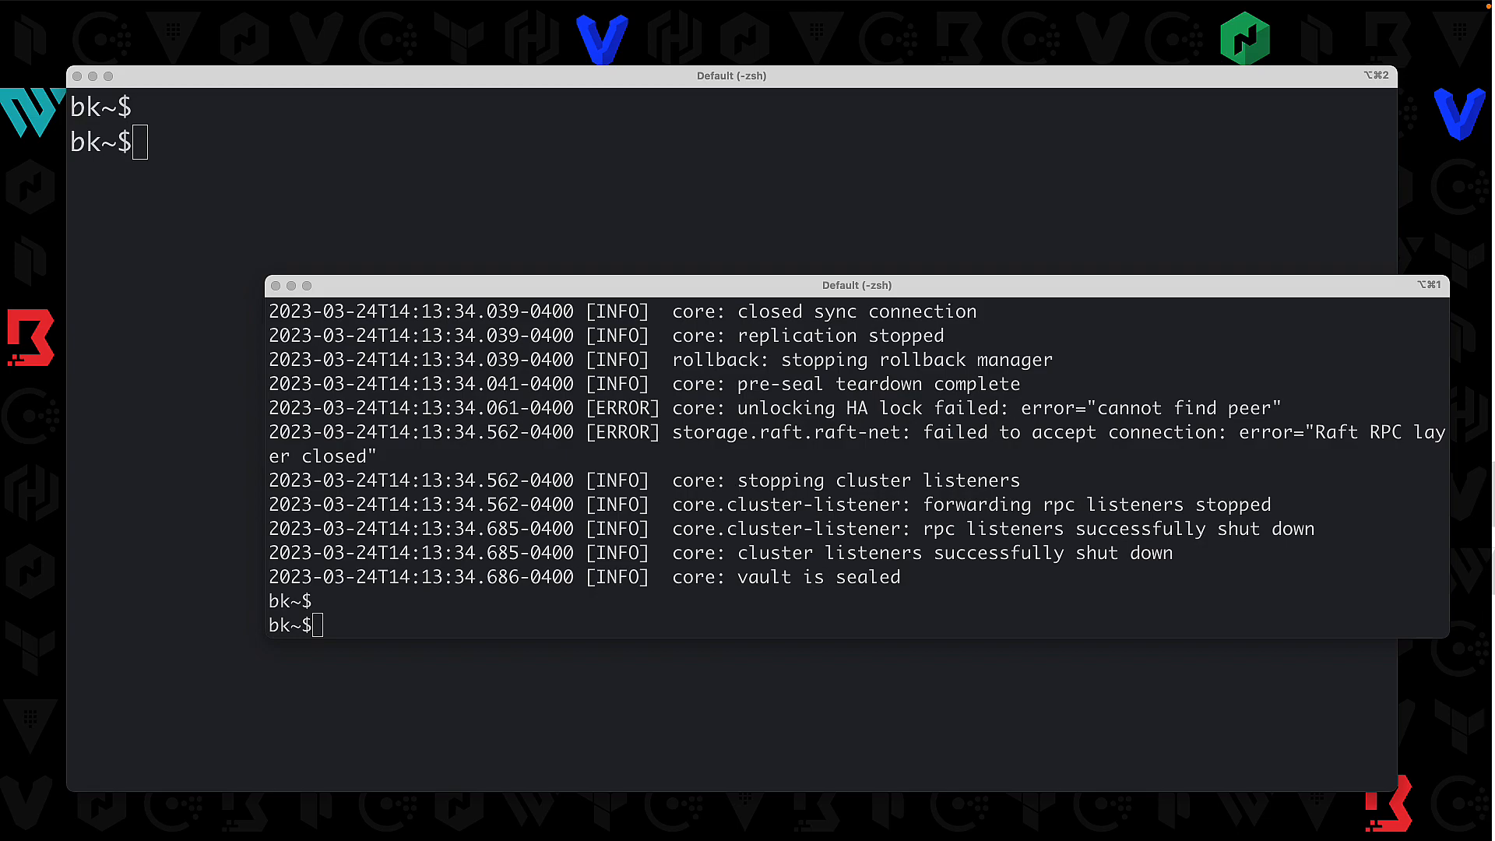
mouse_move(18, 349)
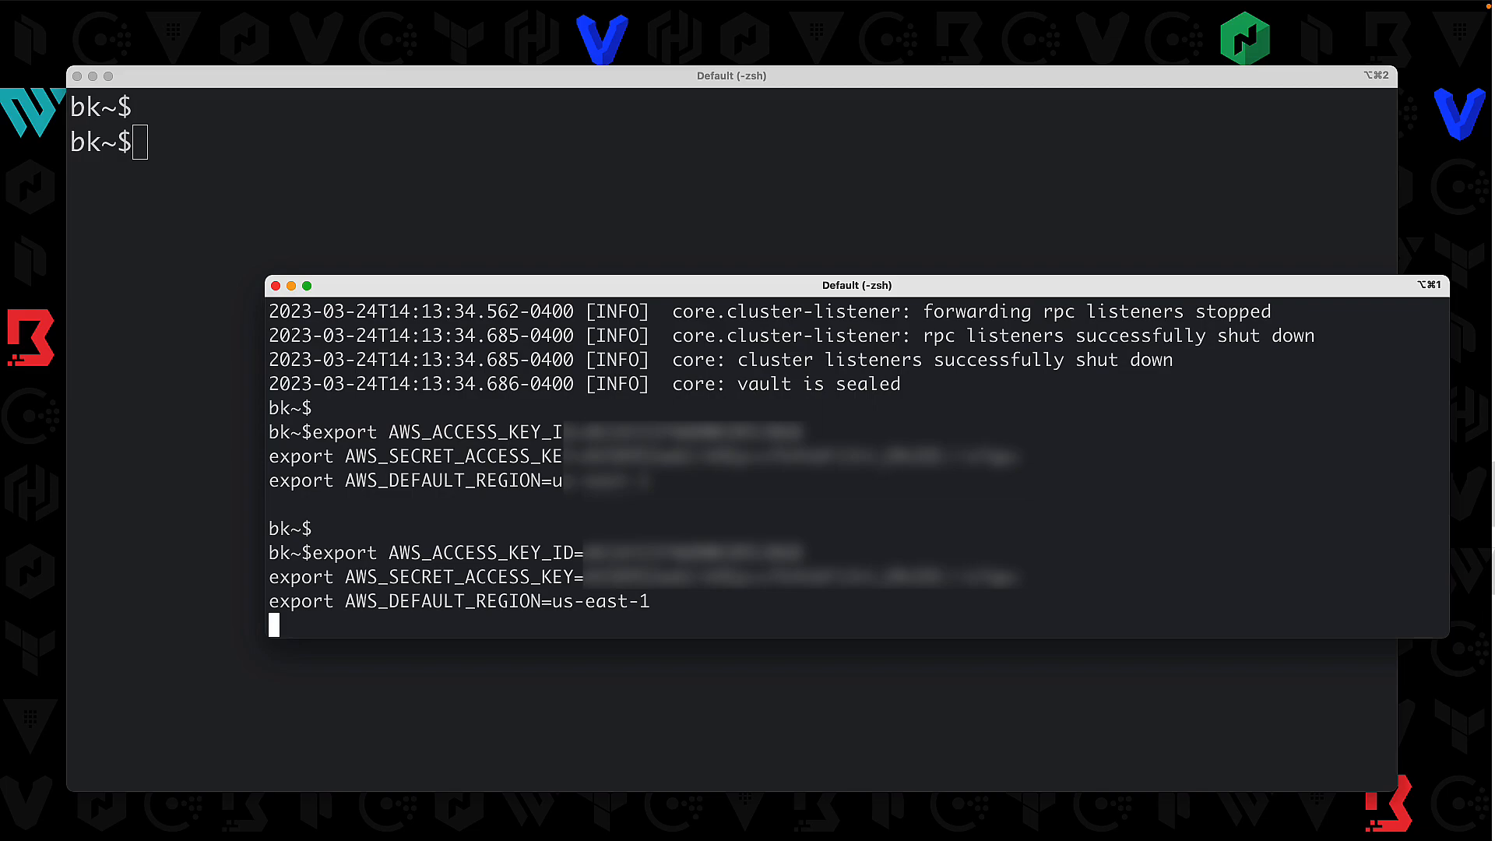
- Restart the Vault server with vault.hcl, then bring the zsh window to the front
type("vault server -config=vault.hcl")
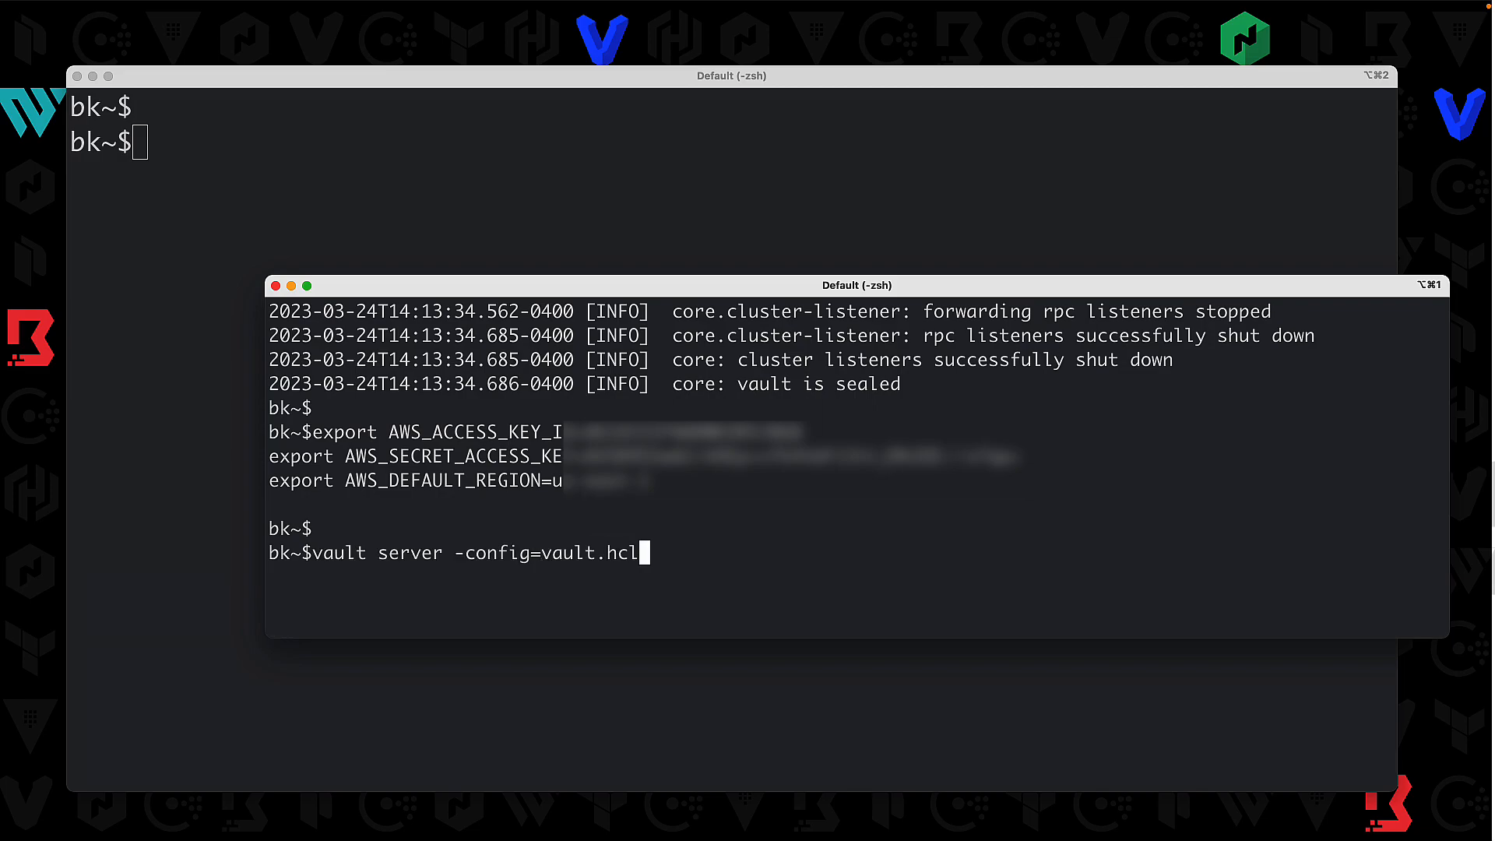
key("Return")
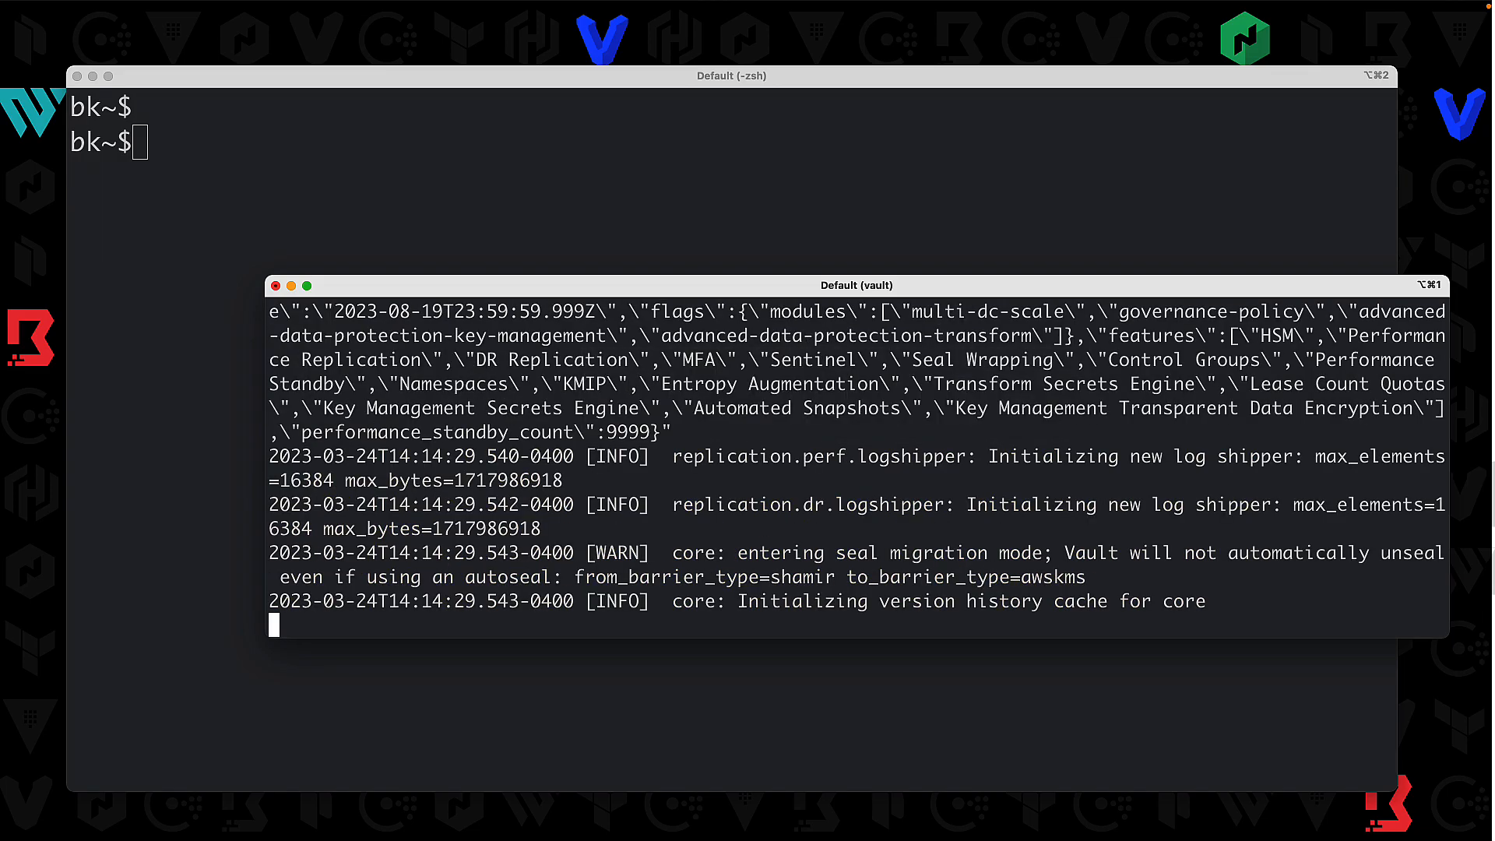
mouse_move(261, 522)
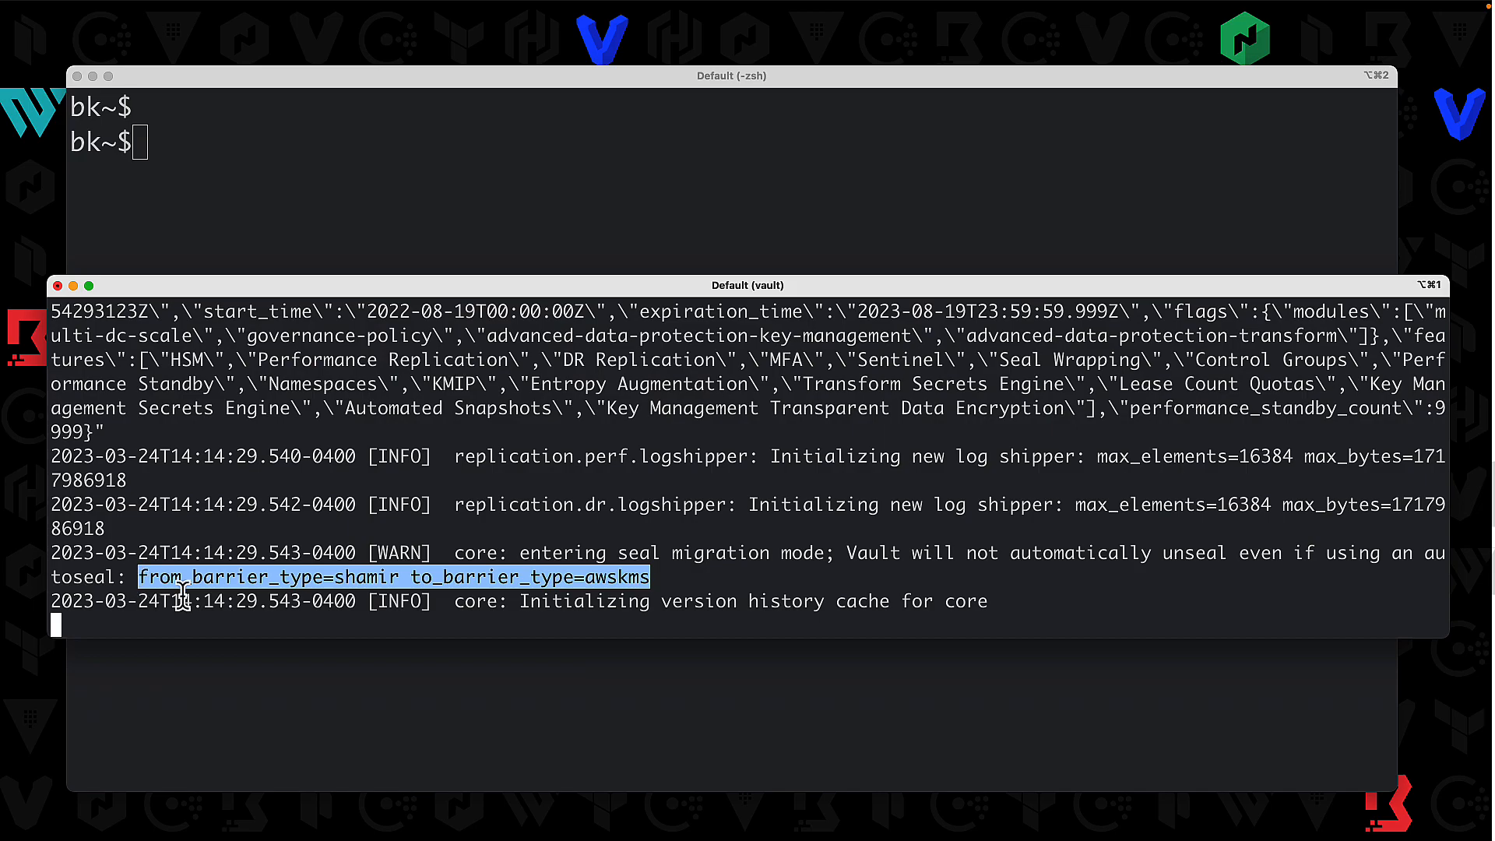
left_click(731, 75)
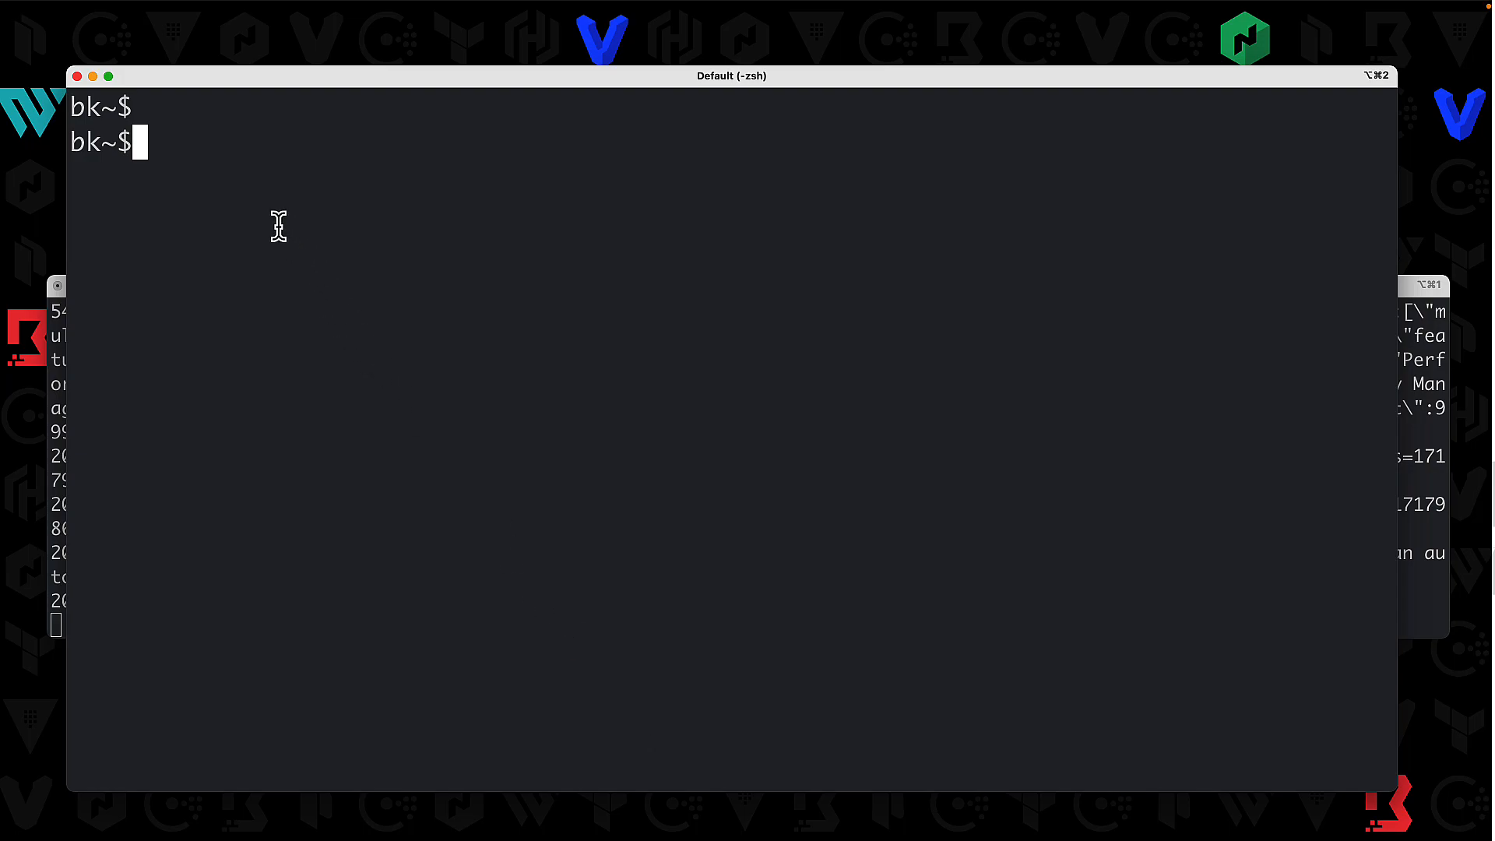
mouse_move(271, 221)
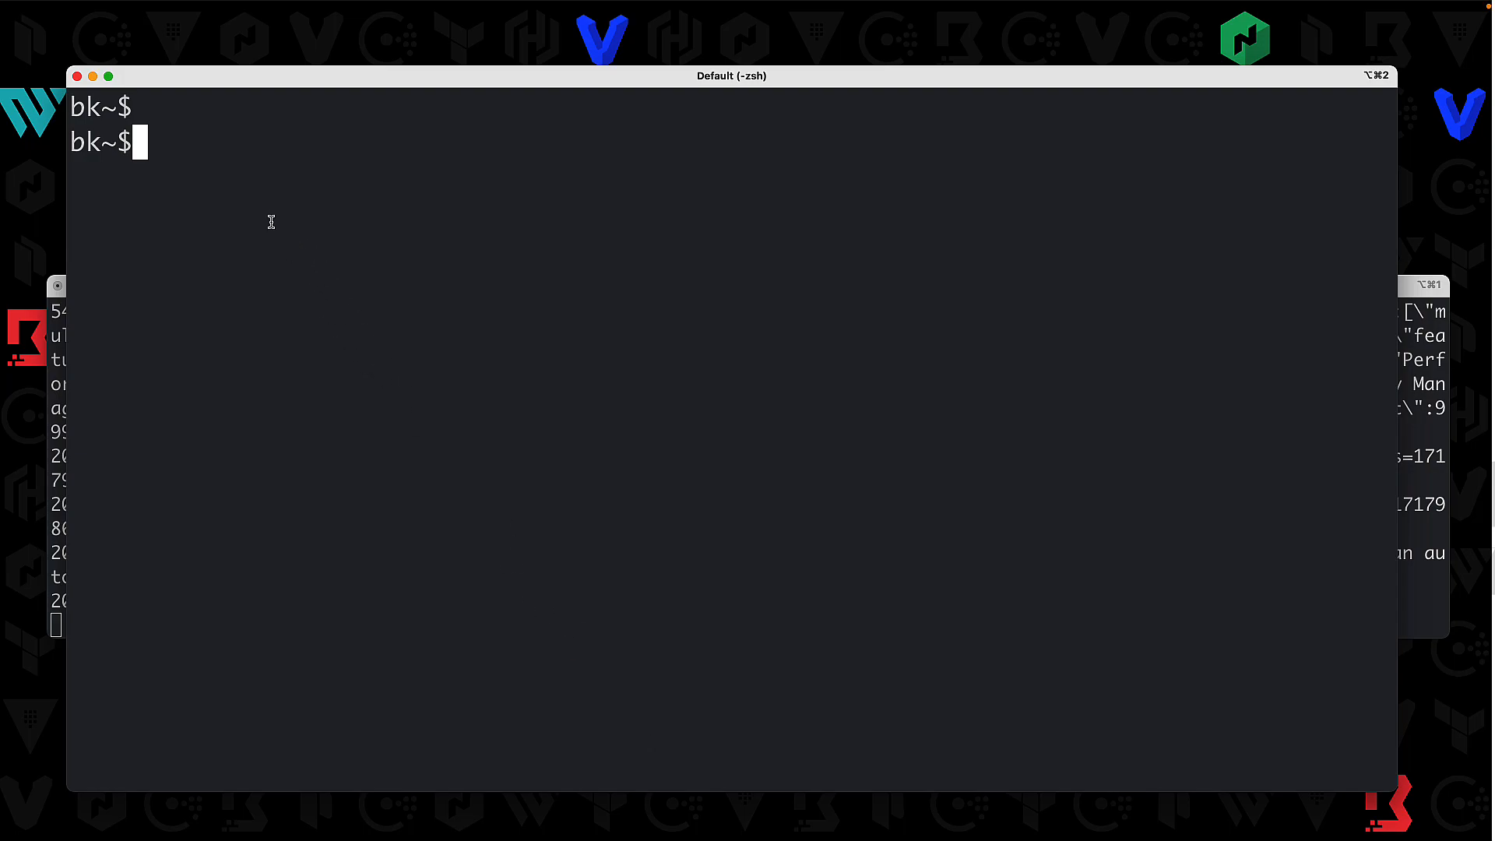
- Run vault status to confirm Vault is sealed with seal migration in progress
type("vault status")
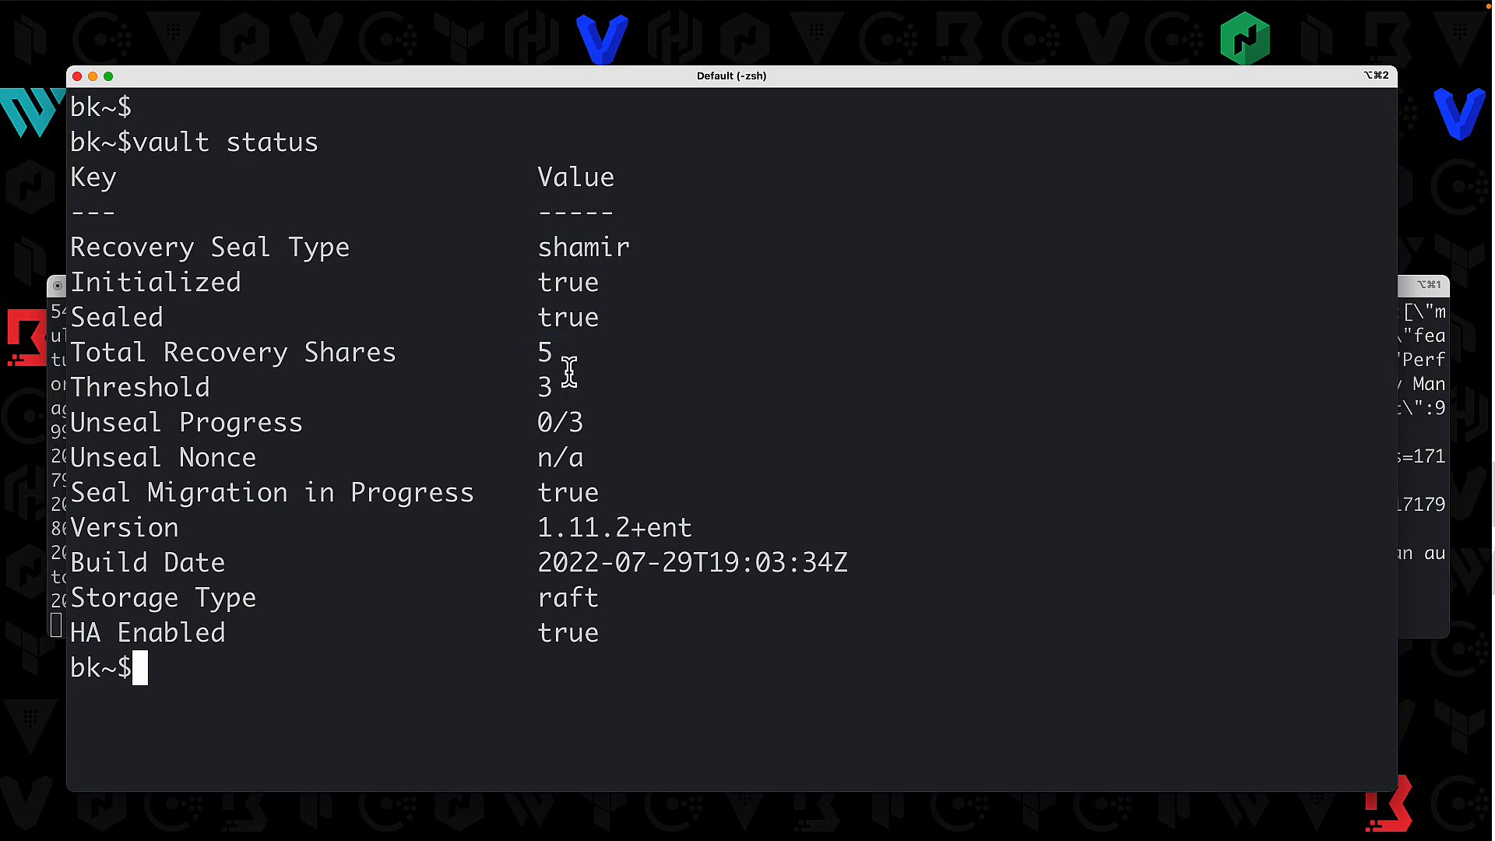
key("Return")
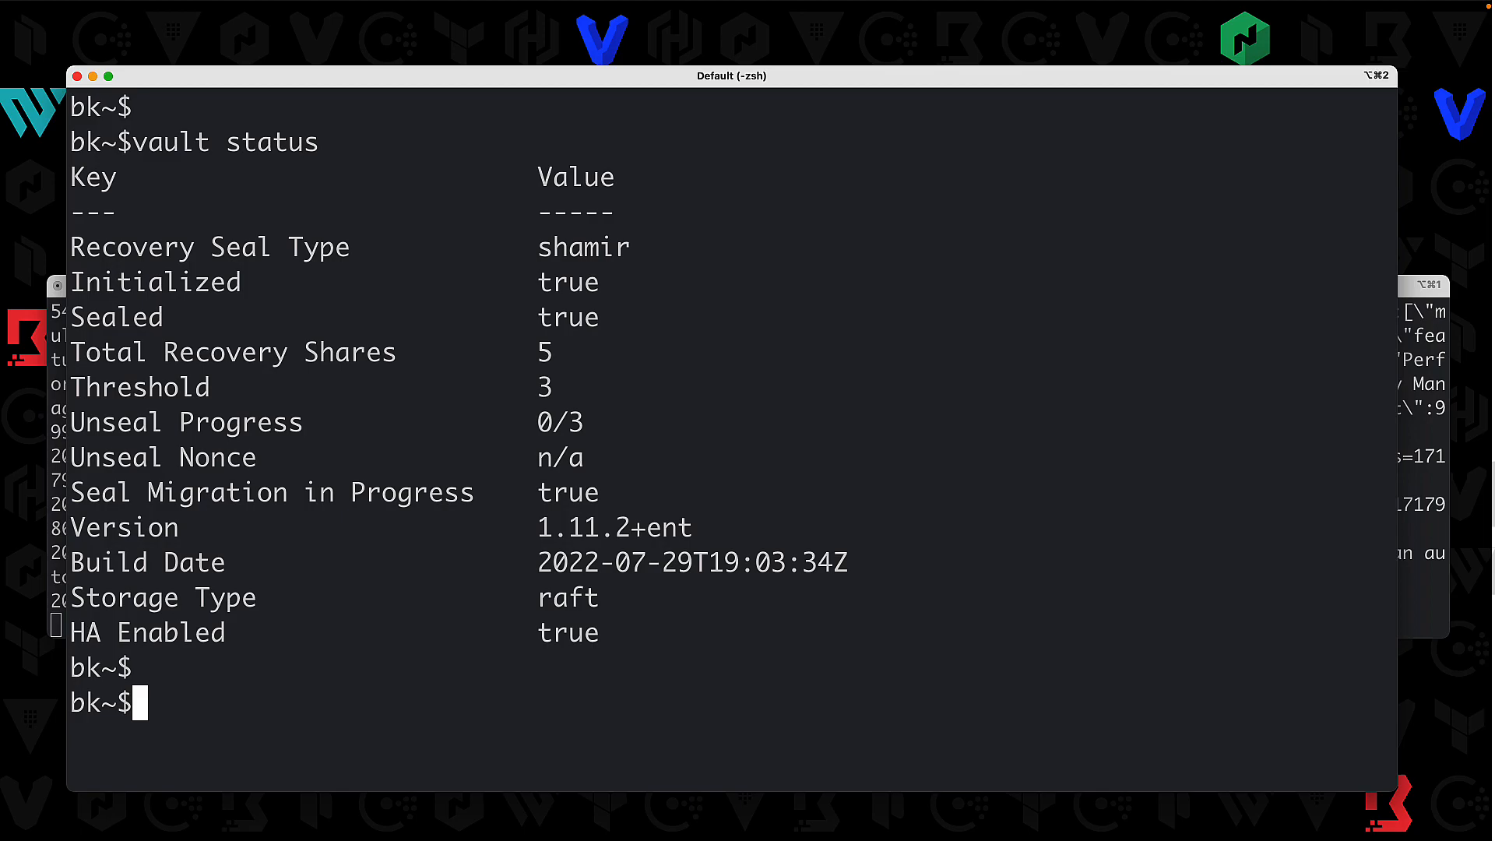
type("c")
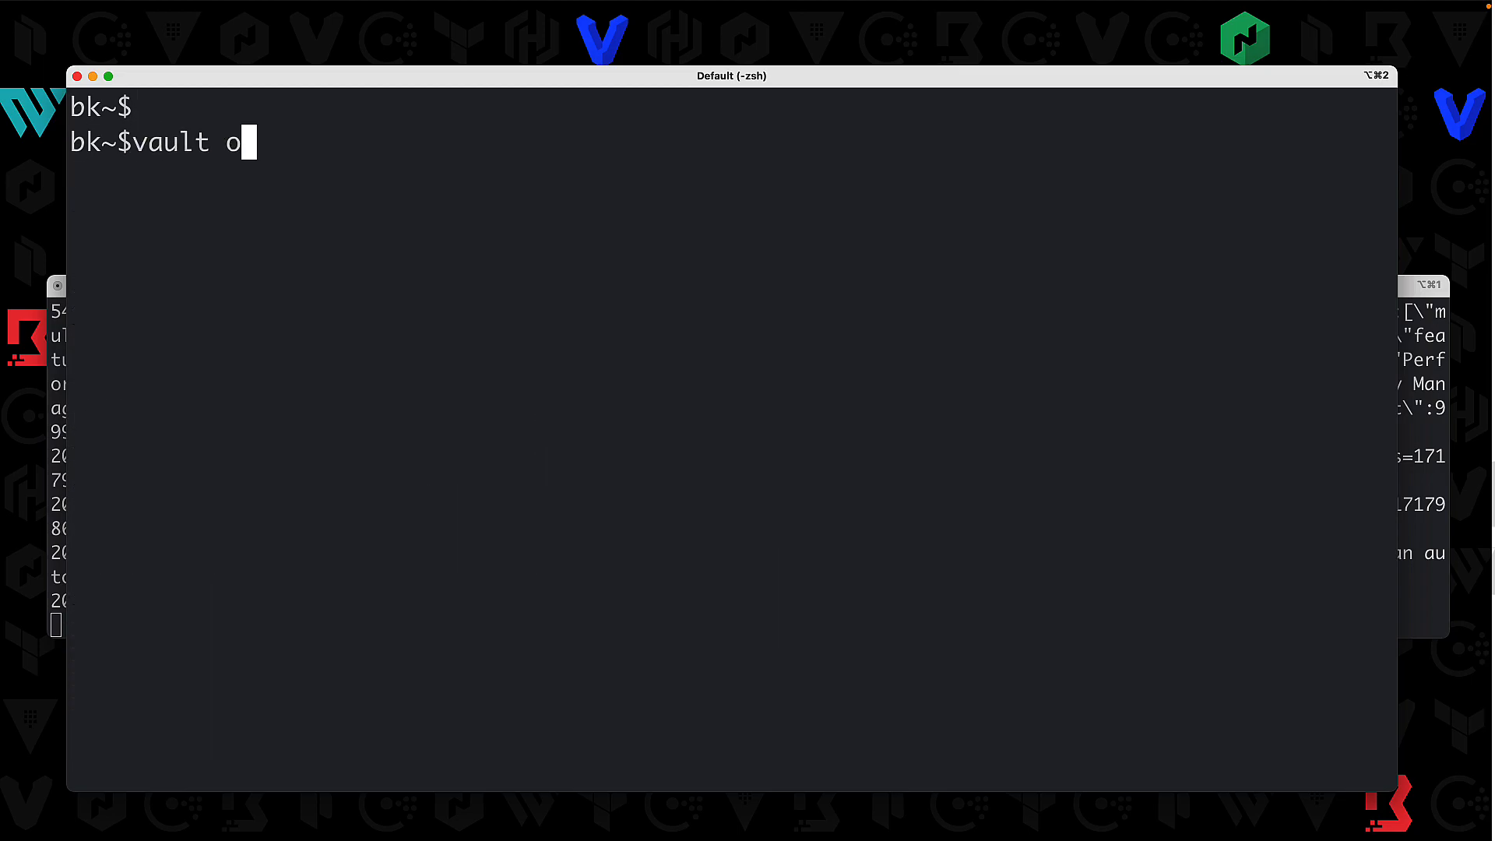
- Run vault operator unseal -migrate and submit two unseal keys
type("perator unseal")
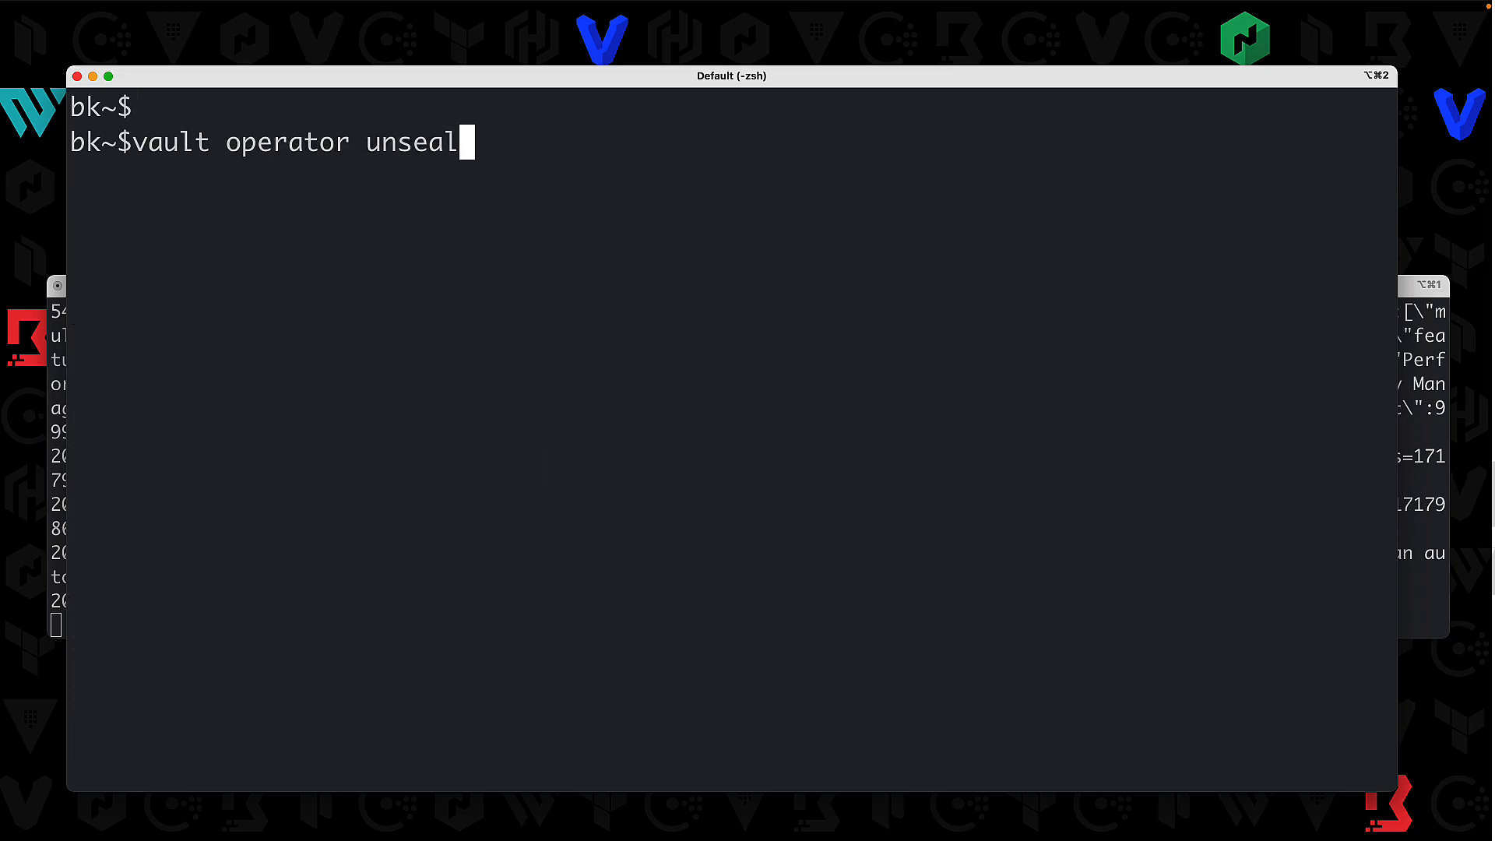
type("-migrat")
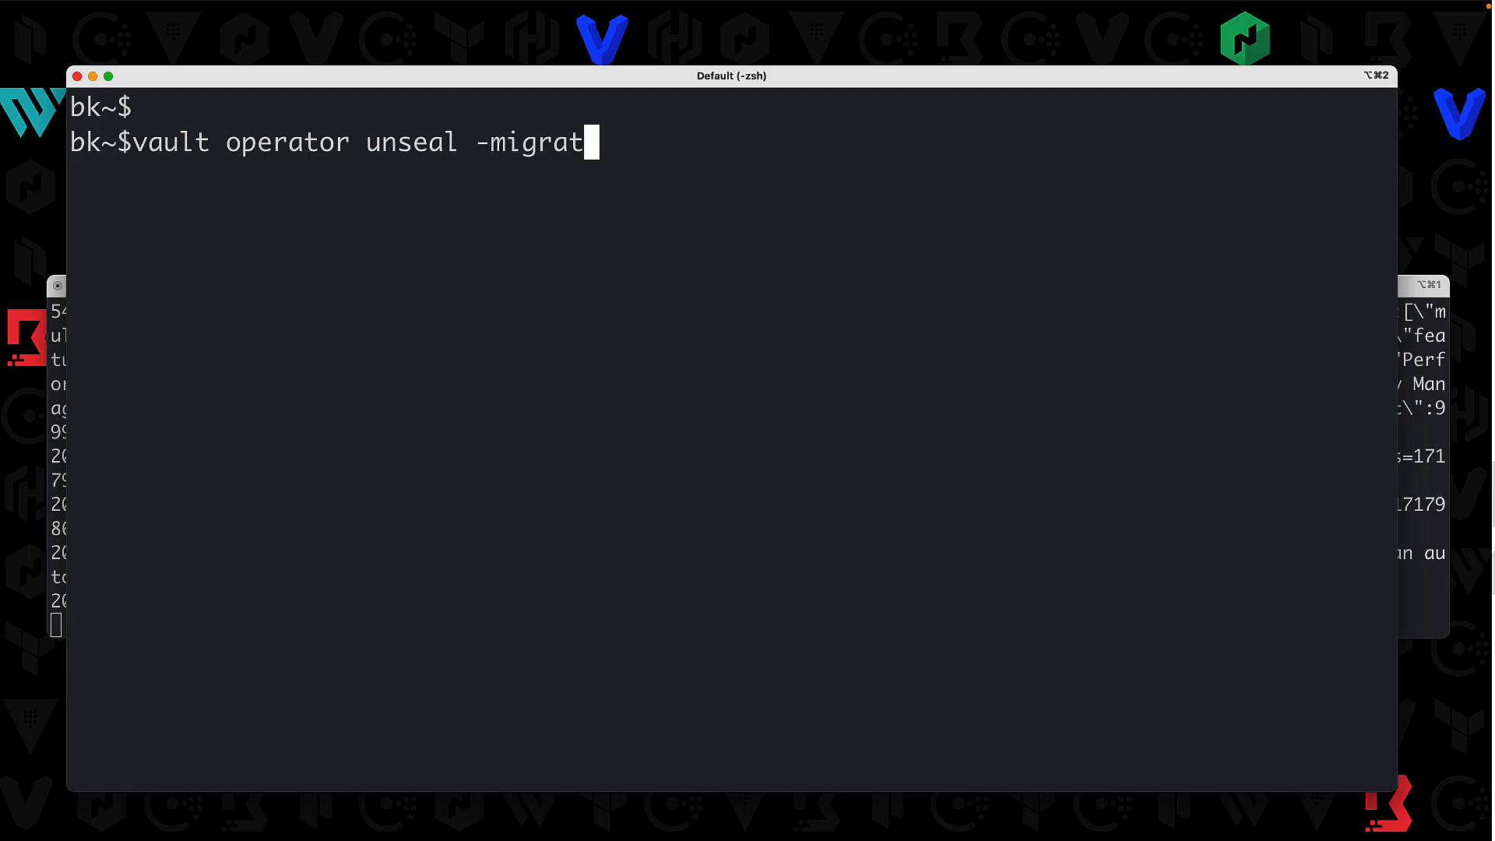
key("Return")
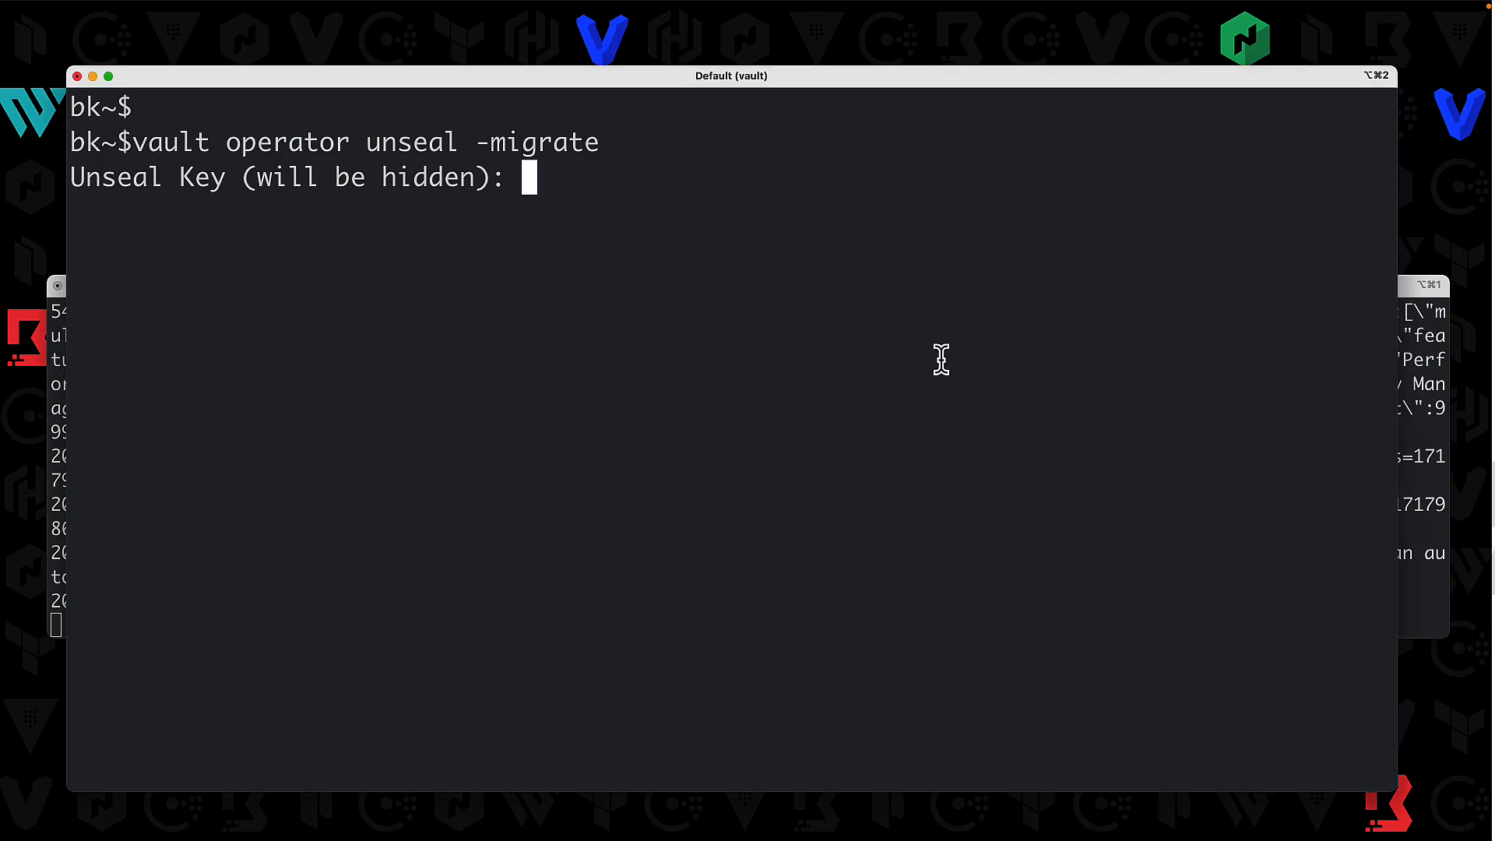
key("Return")
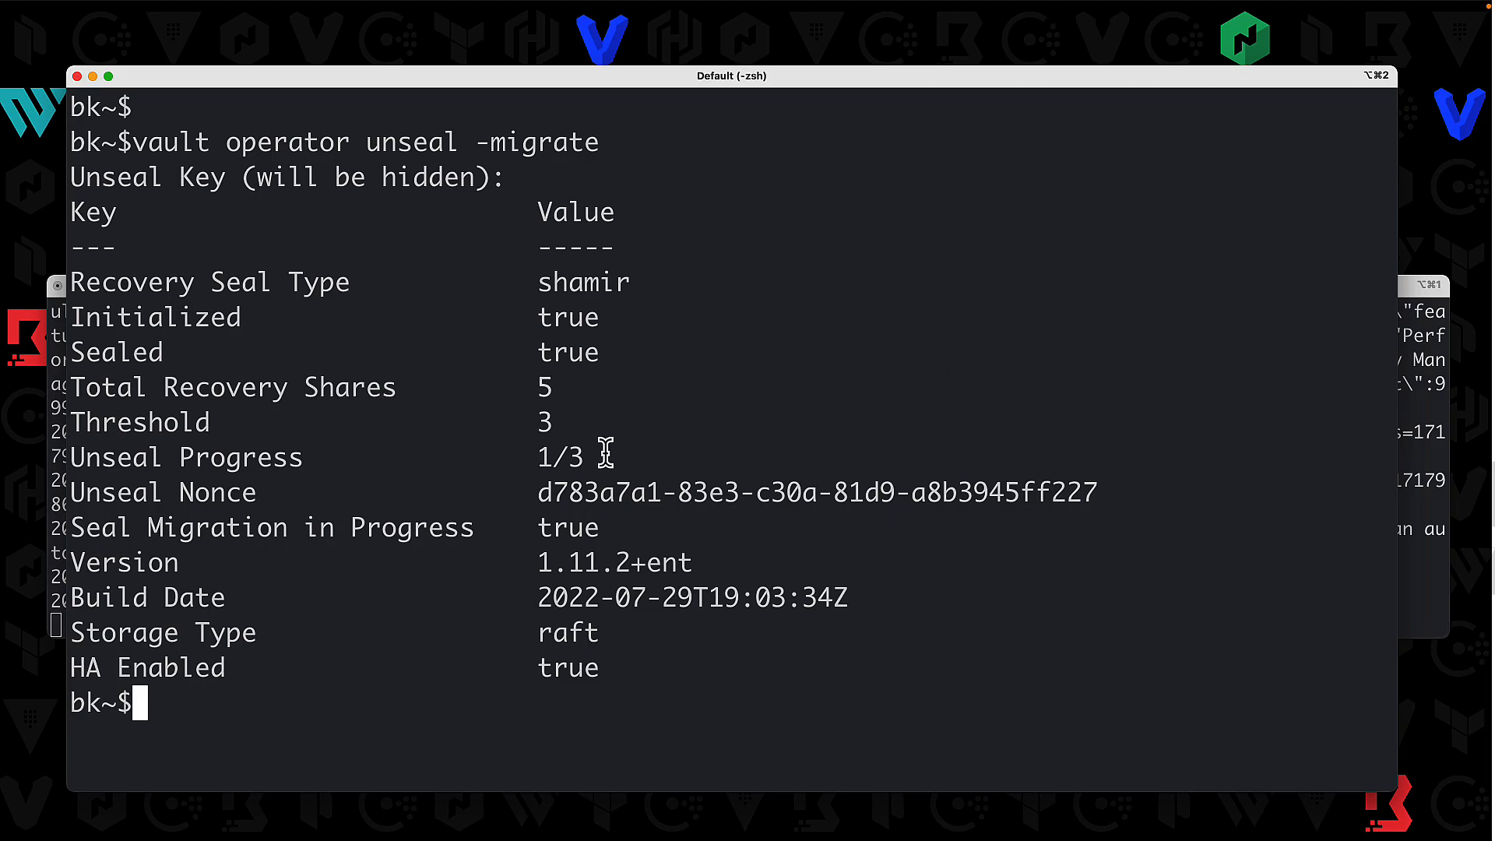
mouse_move(544, 456)
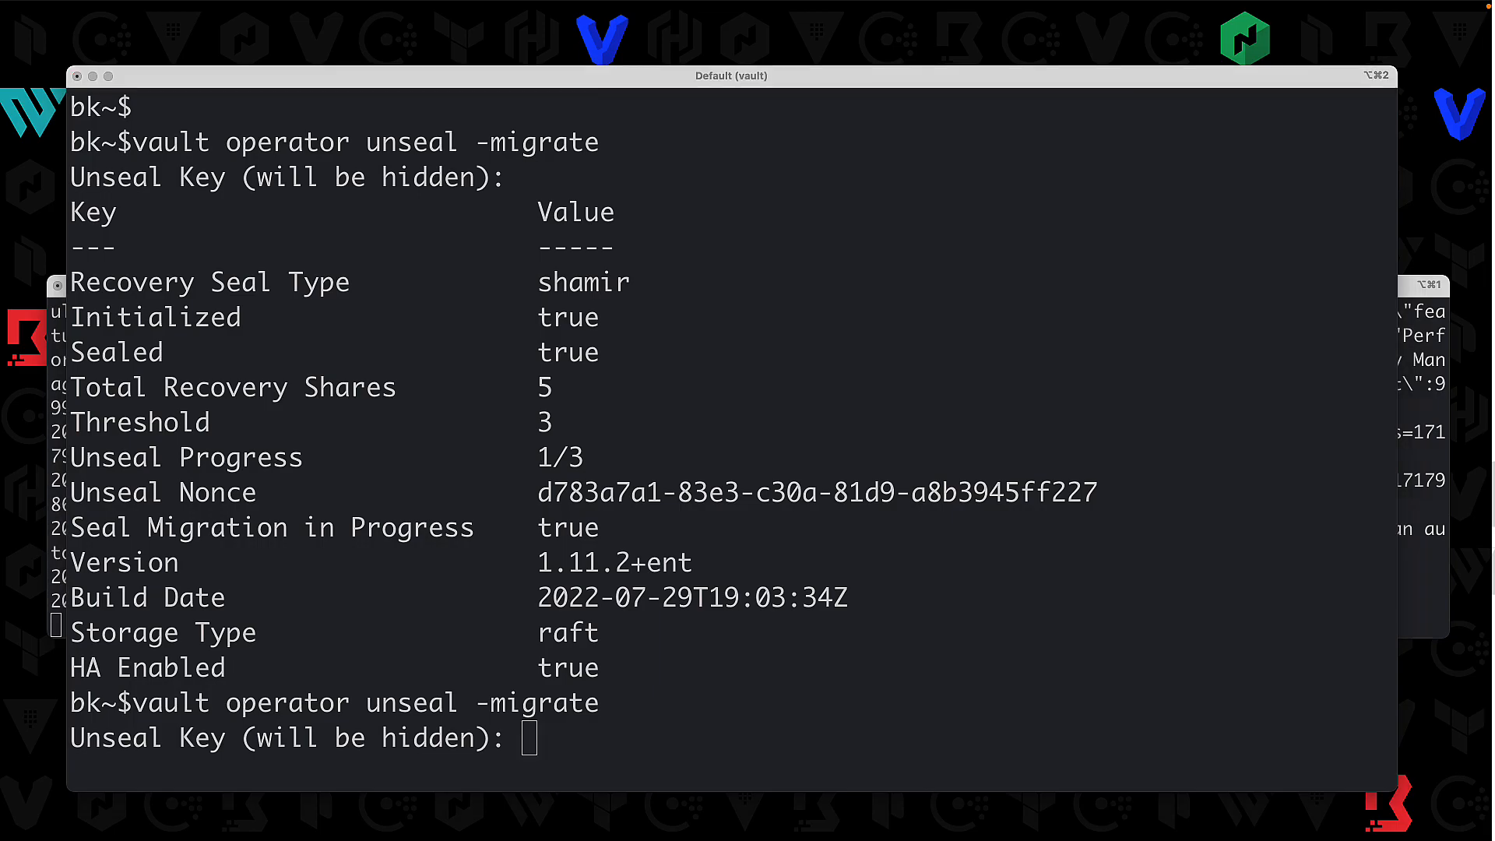
mouse_move(667, 513)
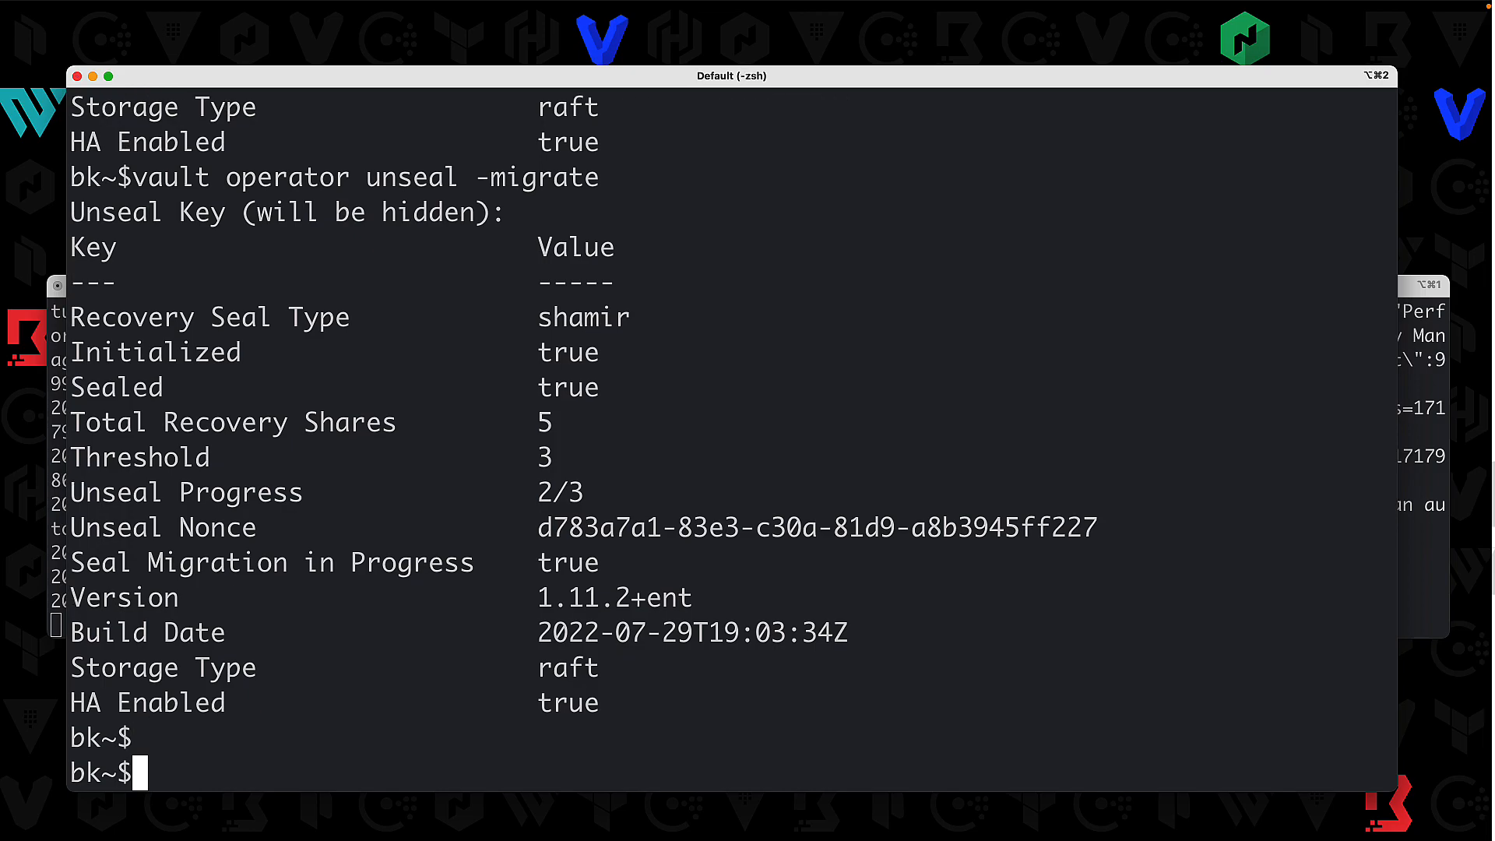
key("Return")
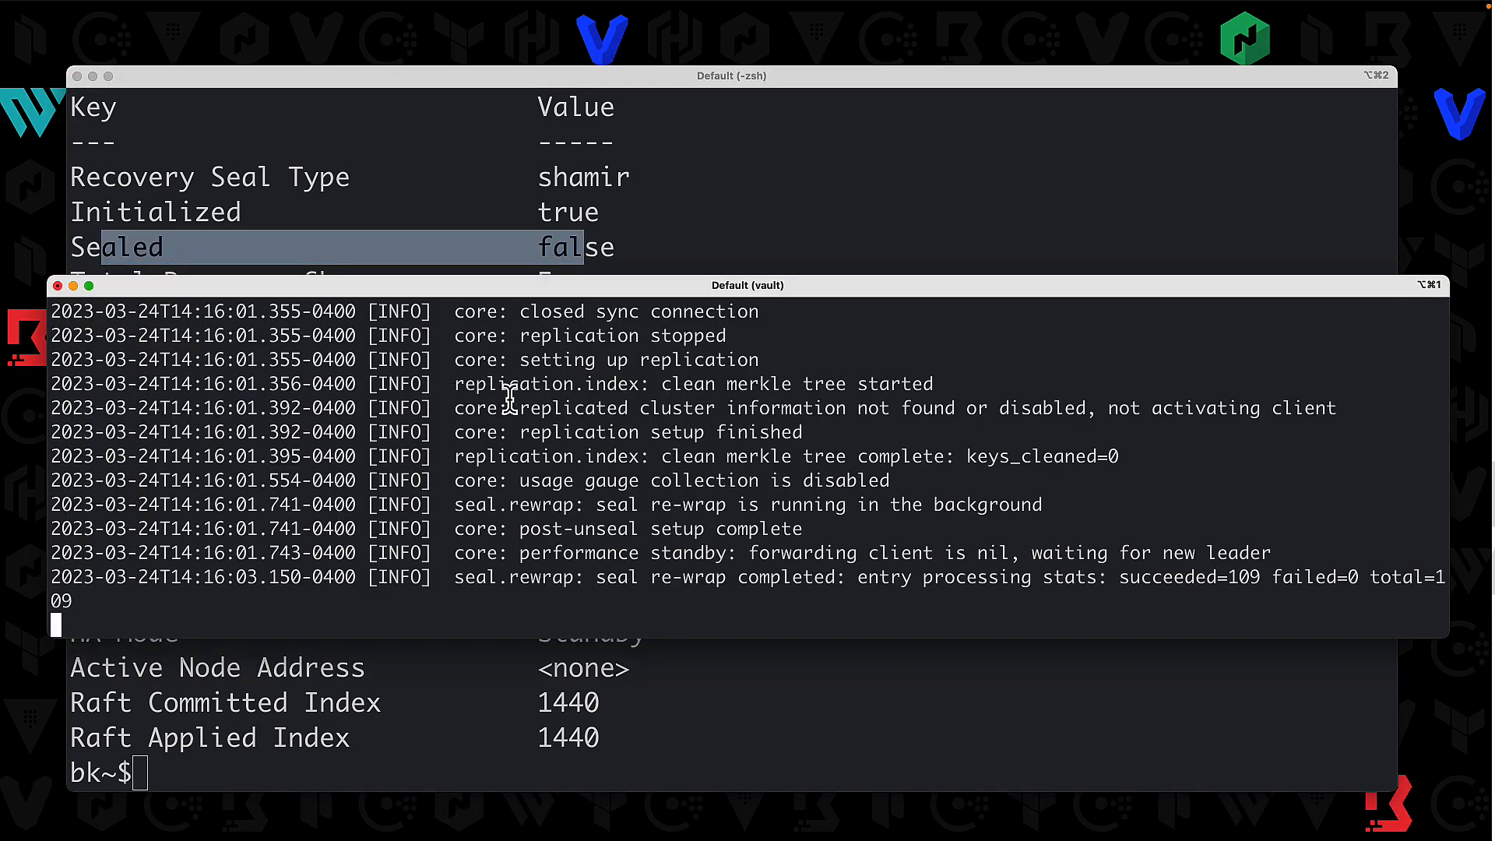
- Scroll the server log to highlight the 'core: seal migration complete' message
scroll("up", 3)
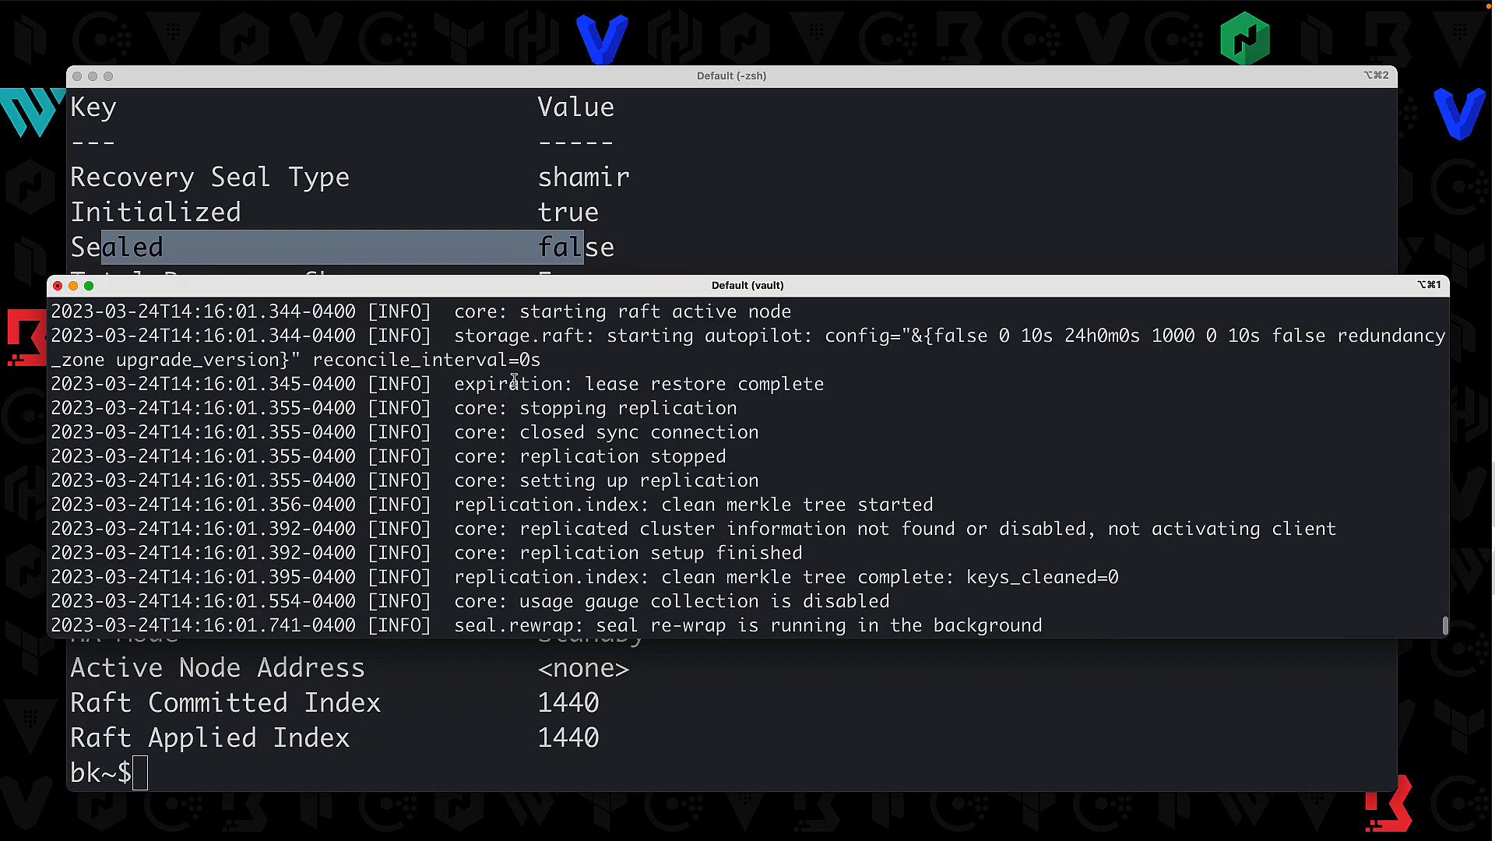
scroll("up", 3)
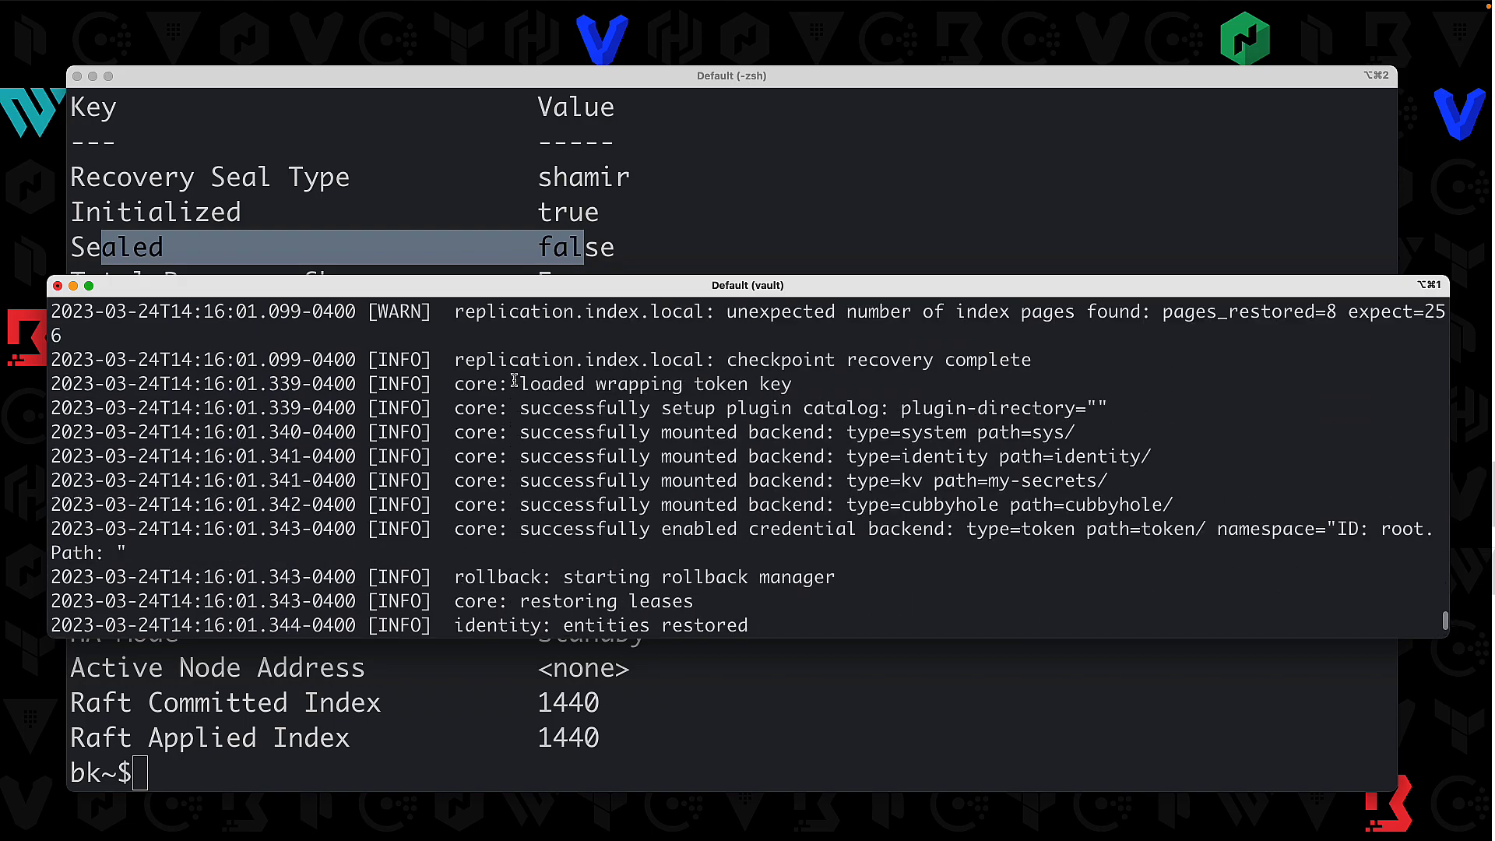
scroll("up", 3)
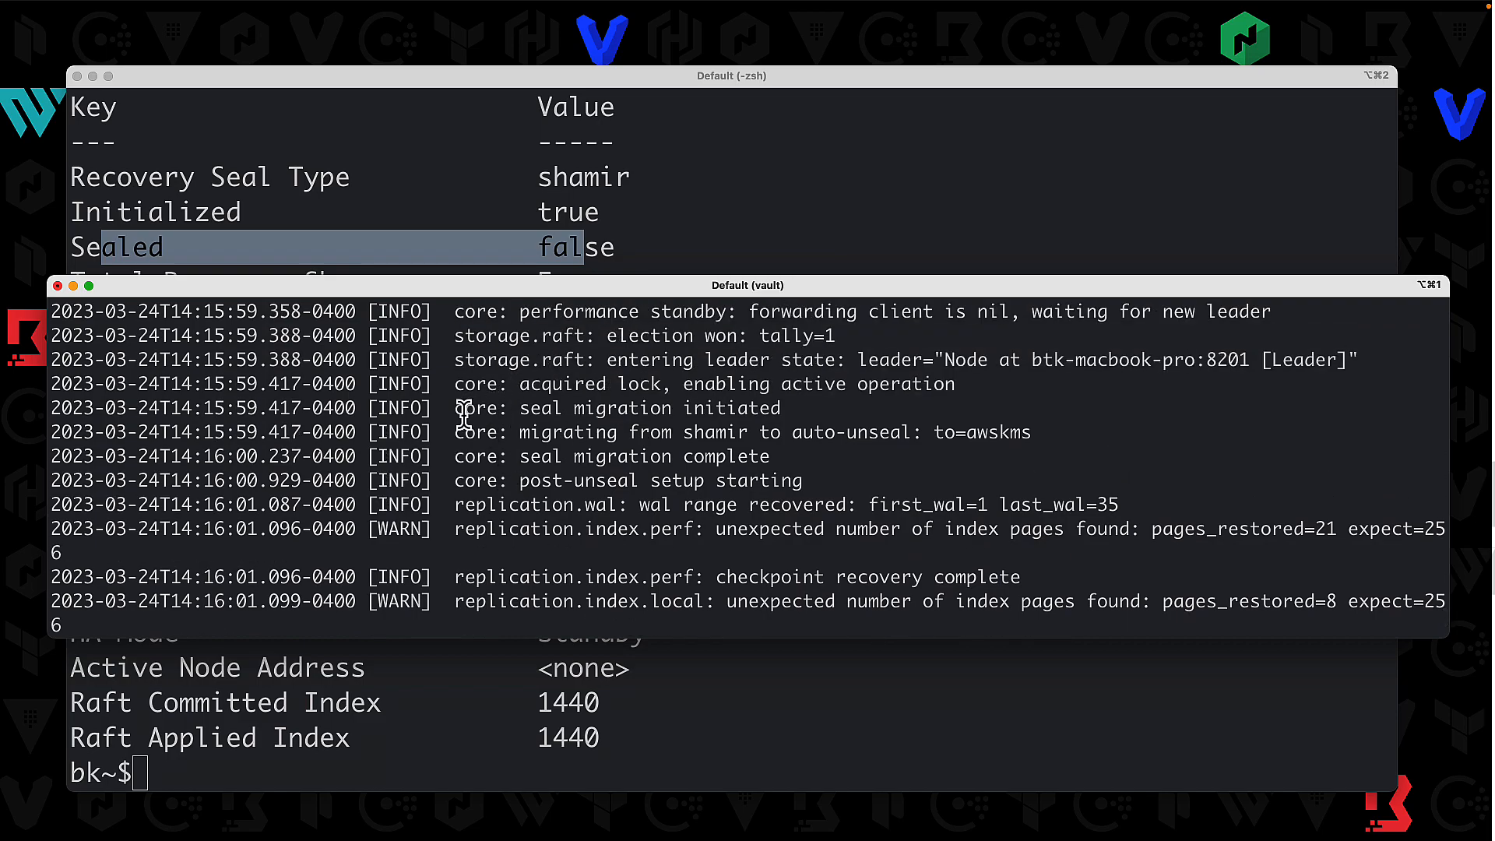
double_click(618, 408)
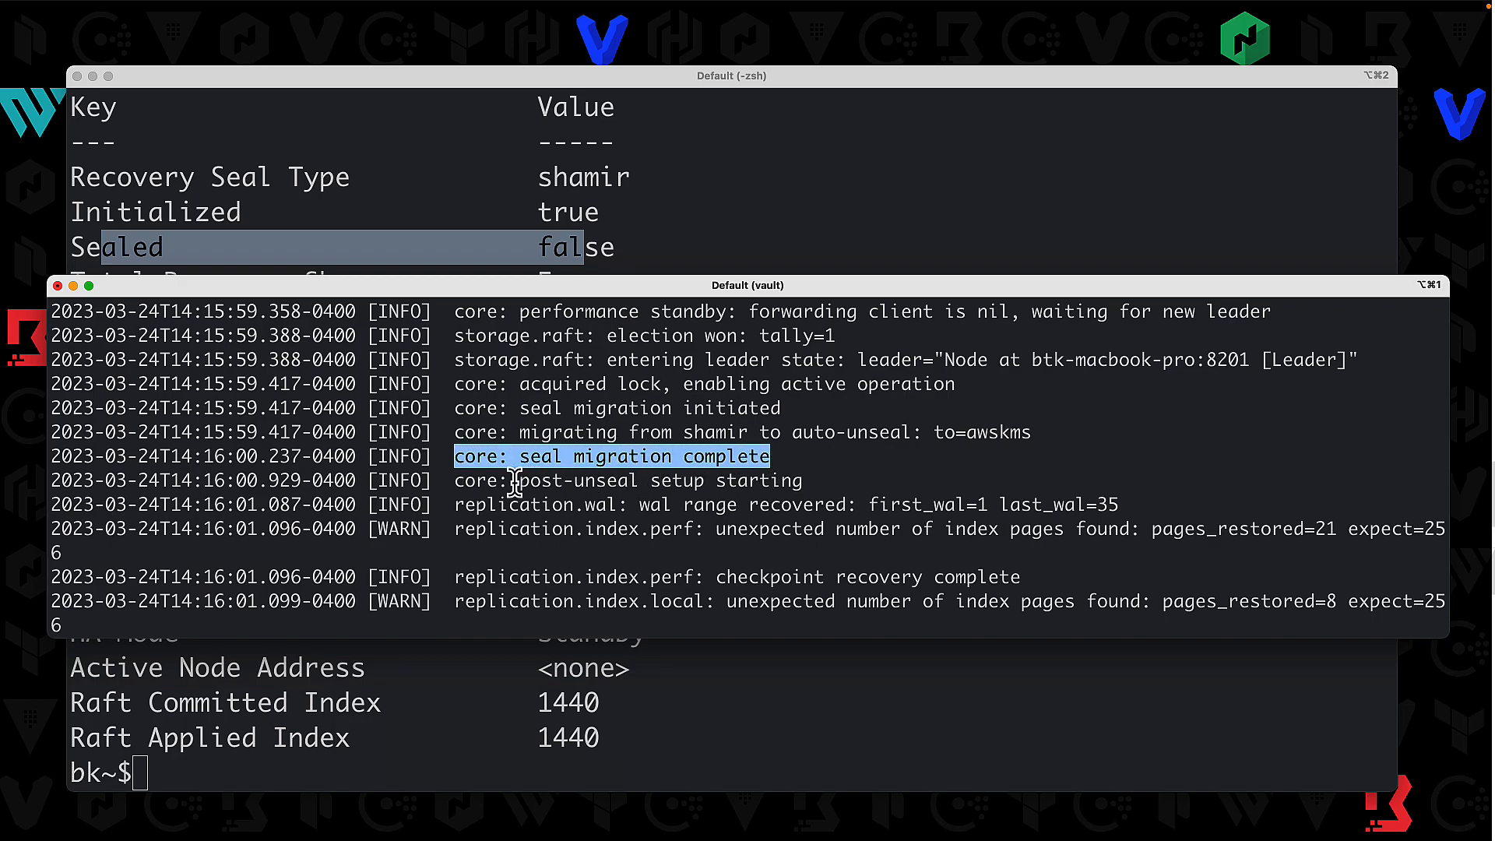
scroll("down", 3)
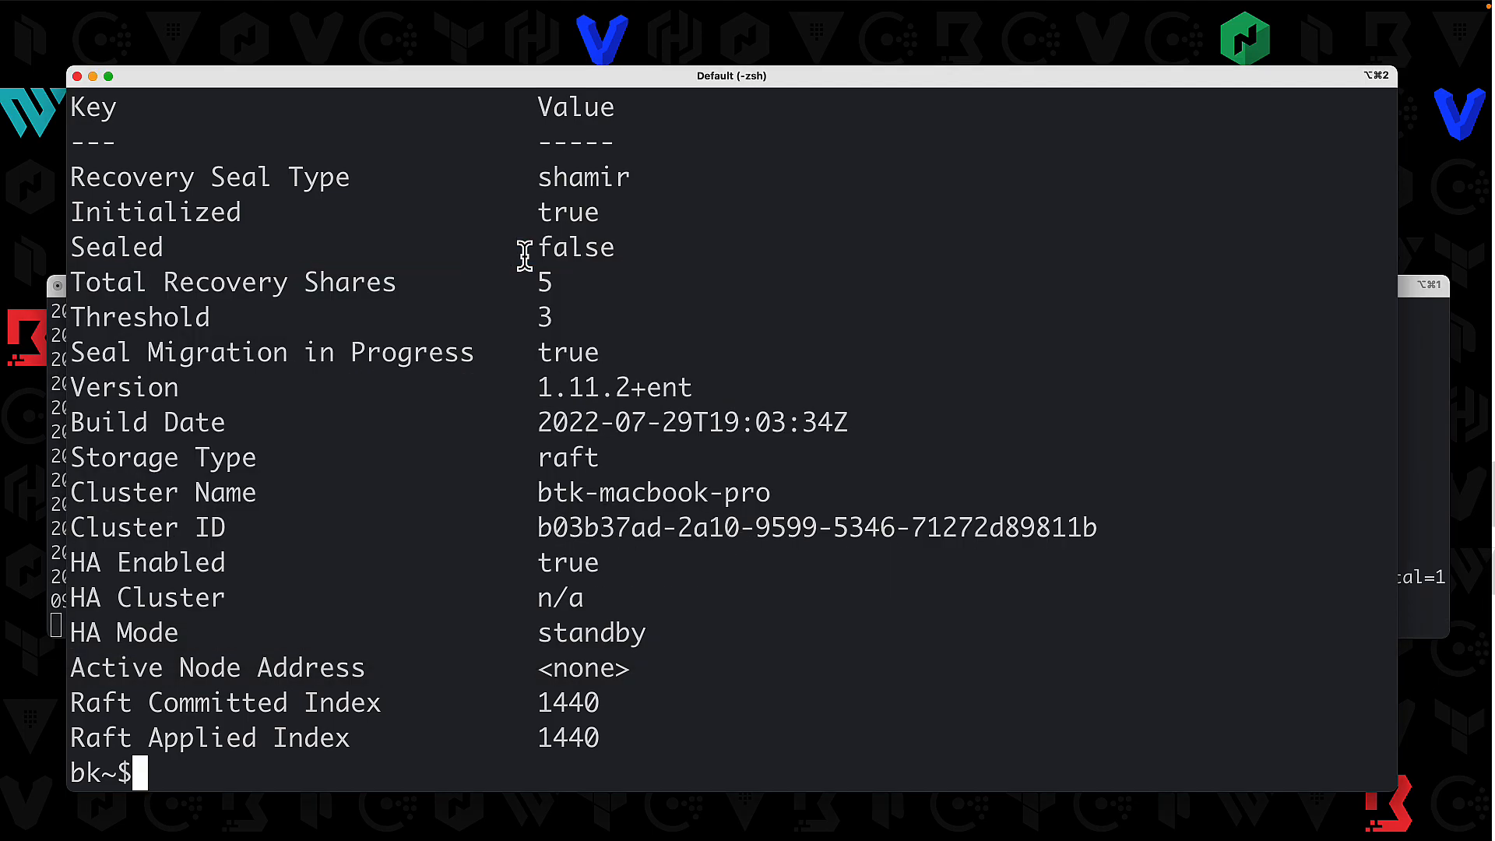
- Rerun vault status and highlight the Recovery Seal Type and Sealed entries
type("vault statu")
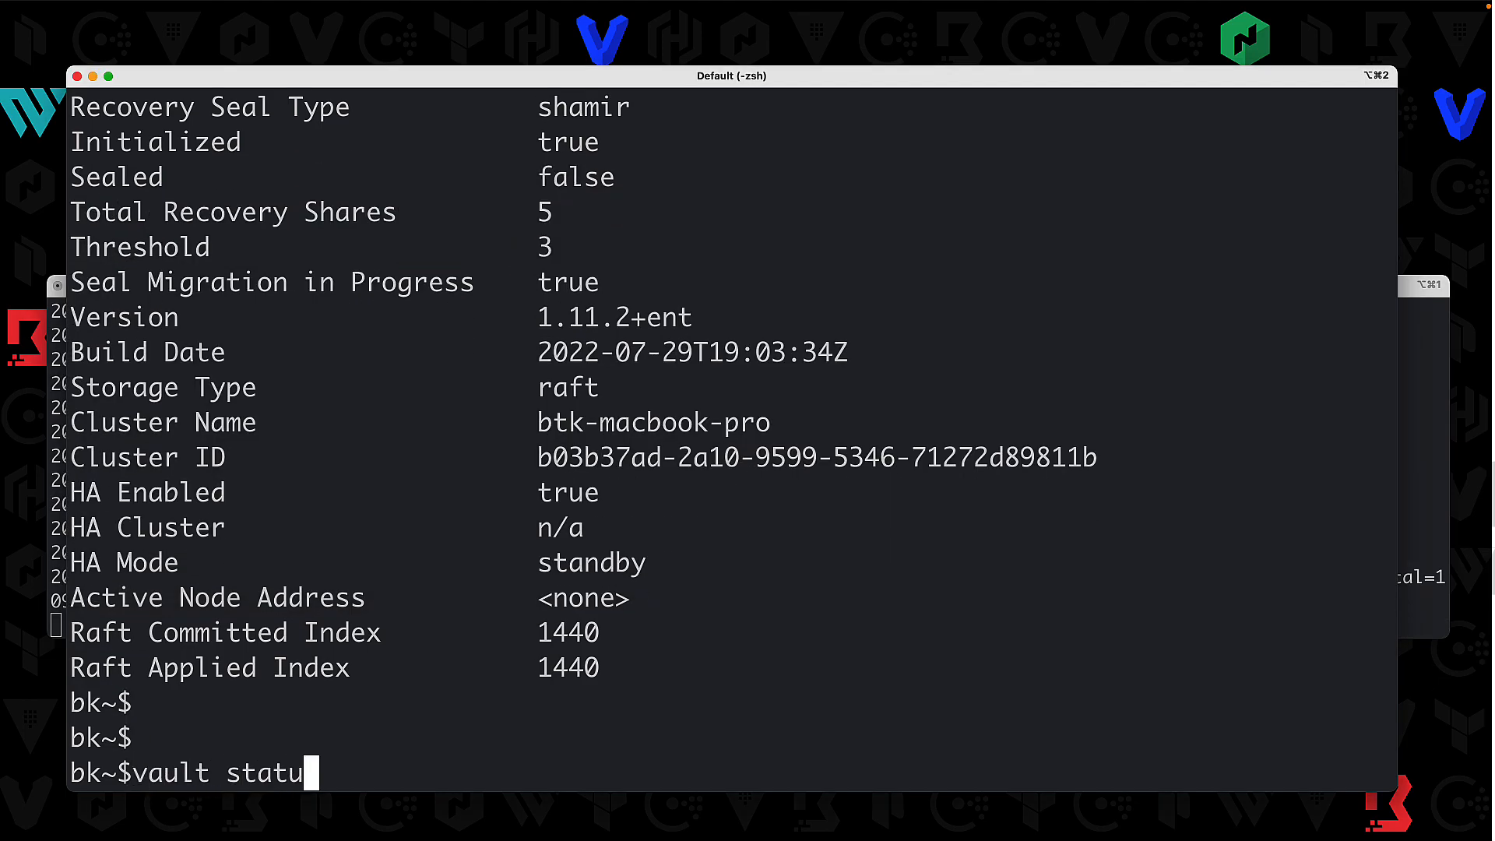
key("Return")
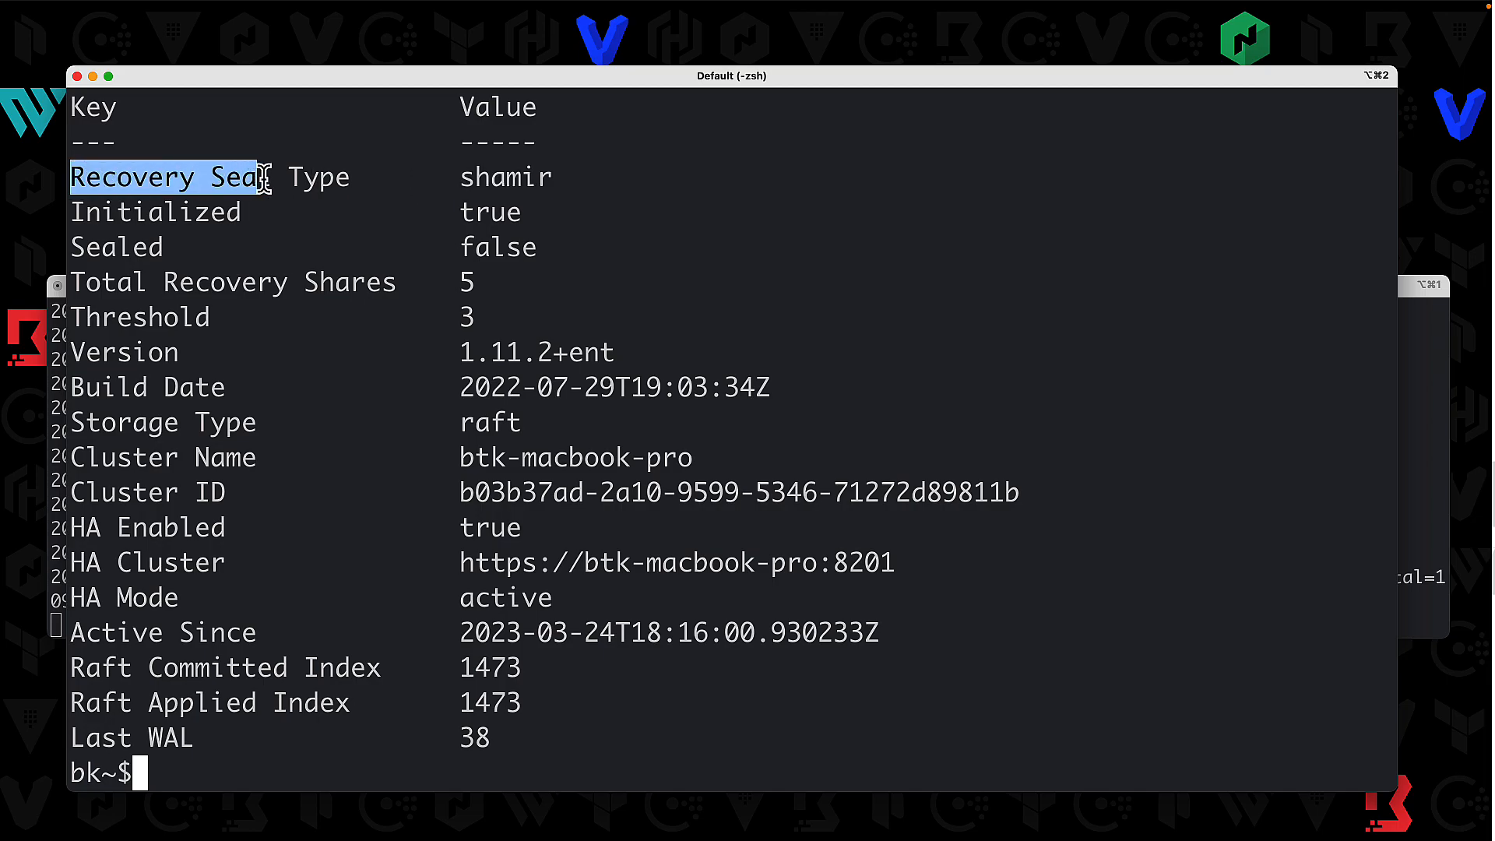
mouse_move(493, 224)
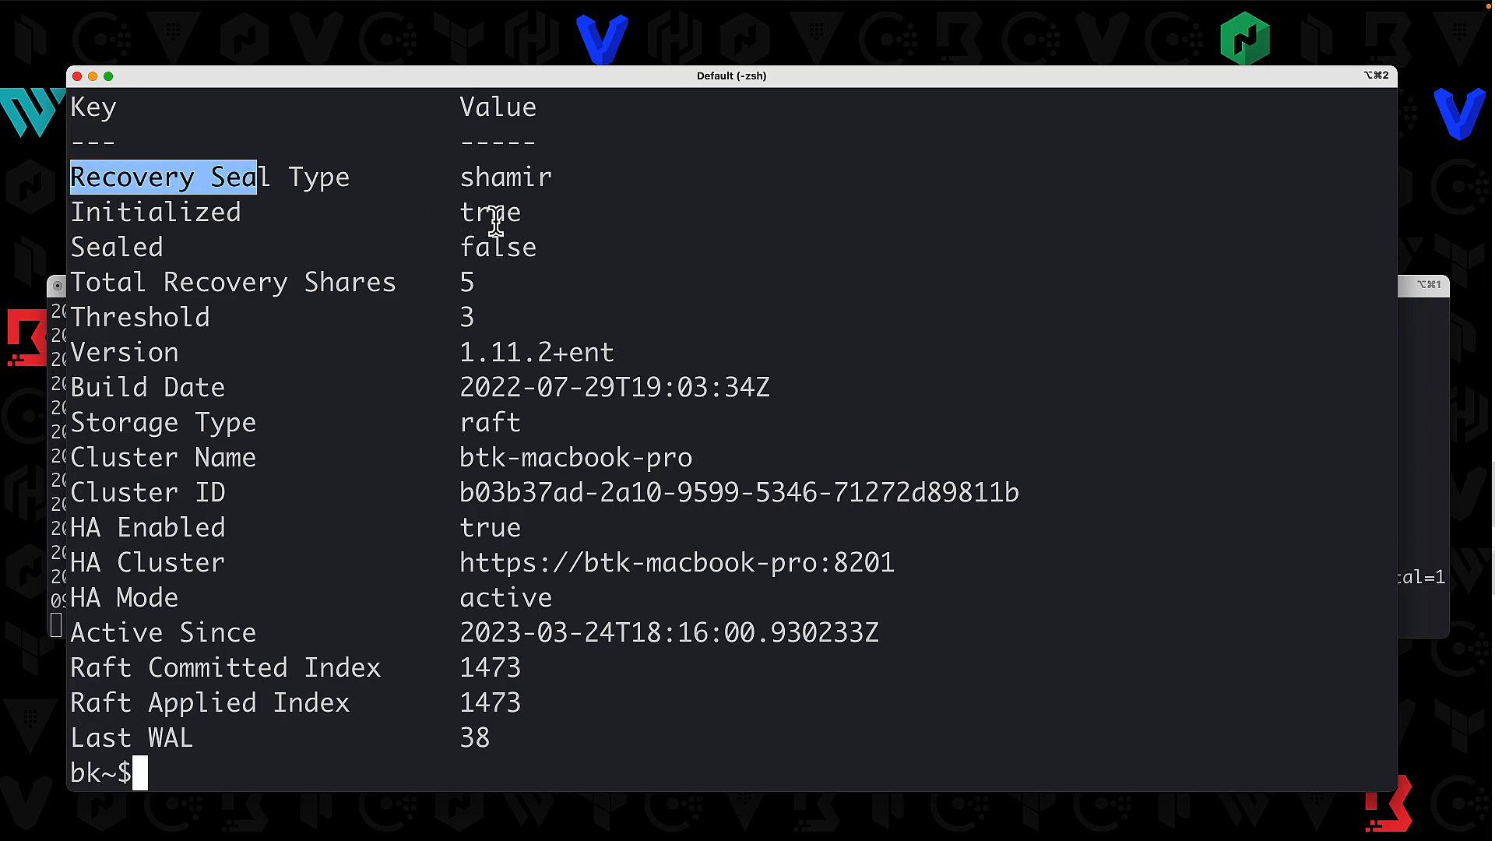
double_click(489, 212)
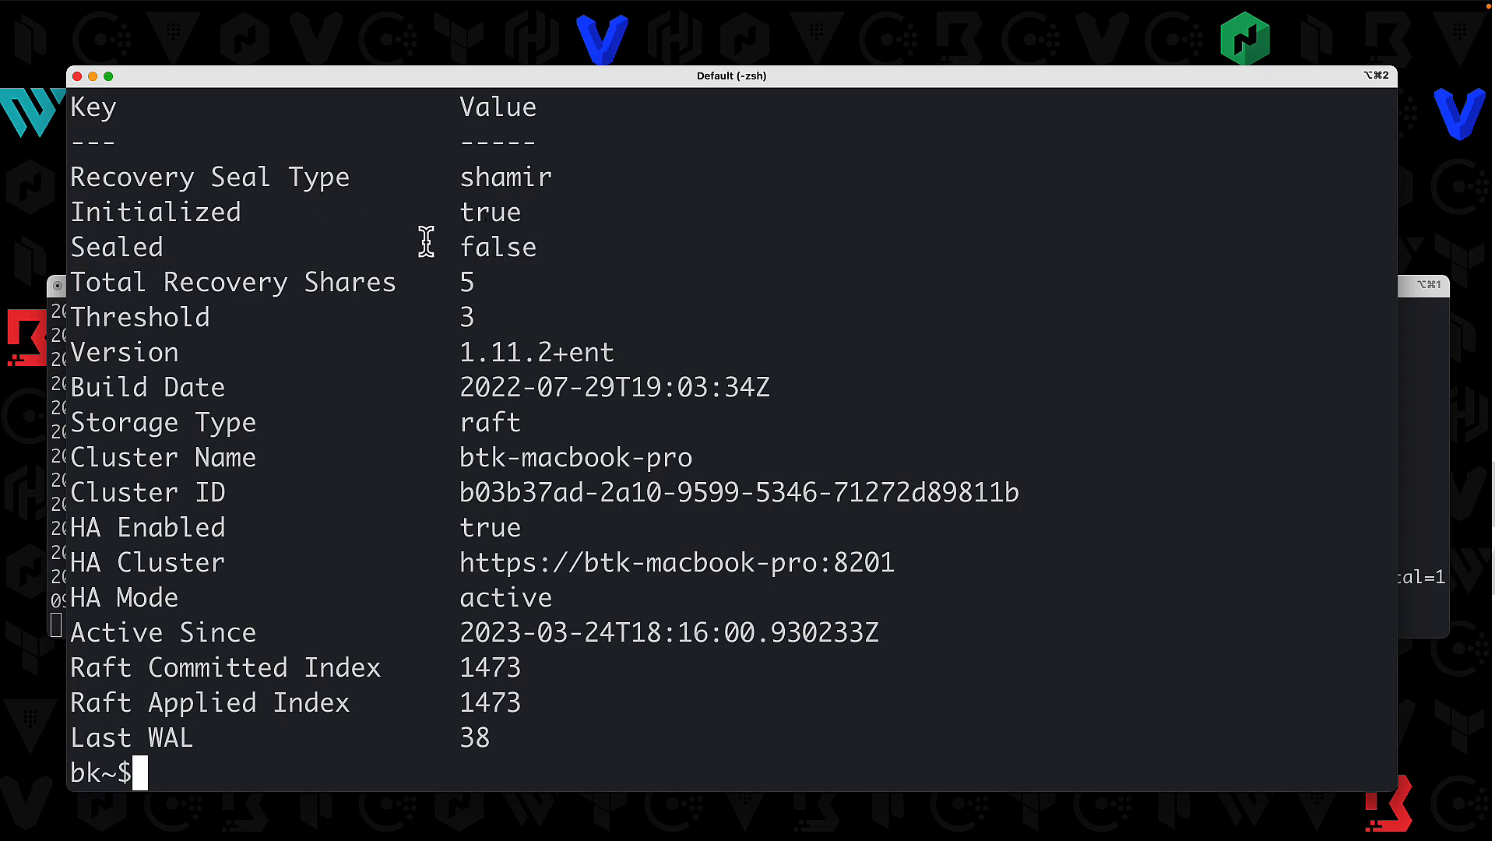
double_click(208, 178)
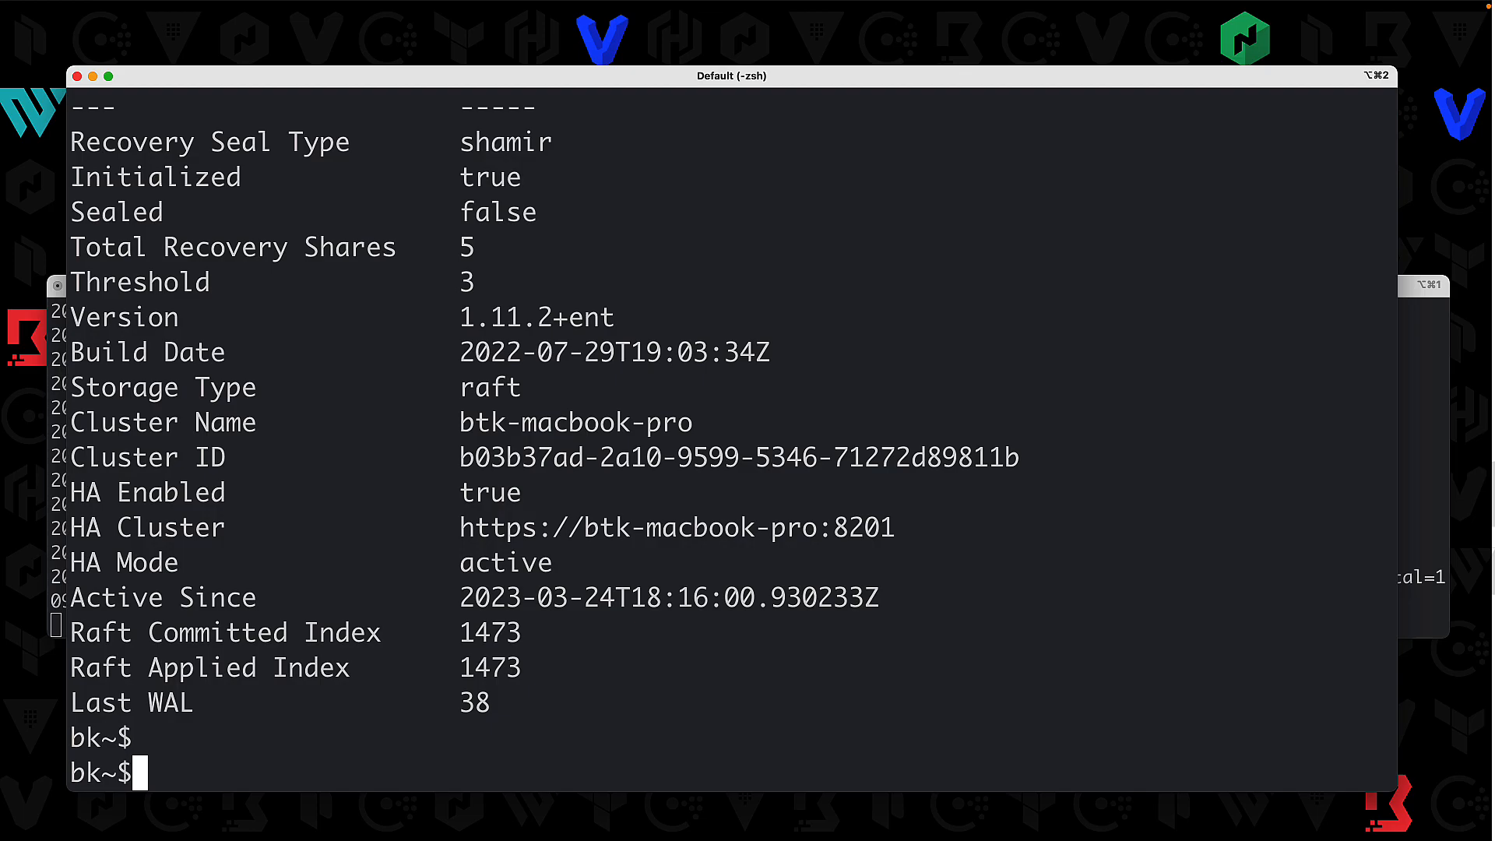
mouse_move(167, 360)
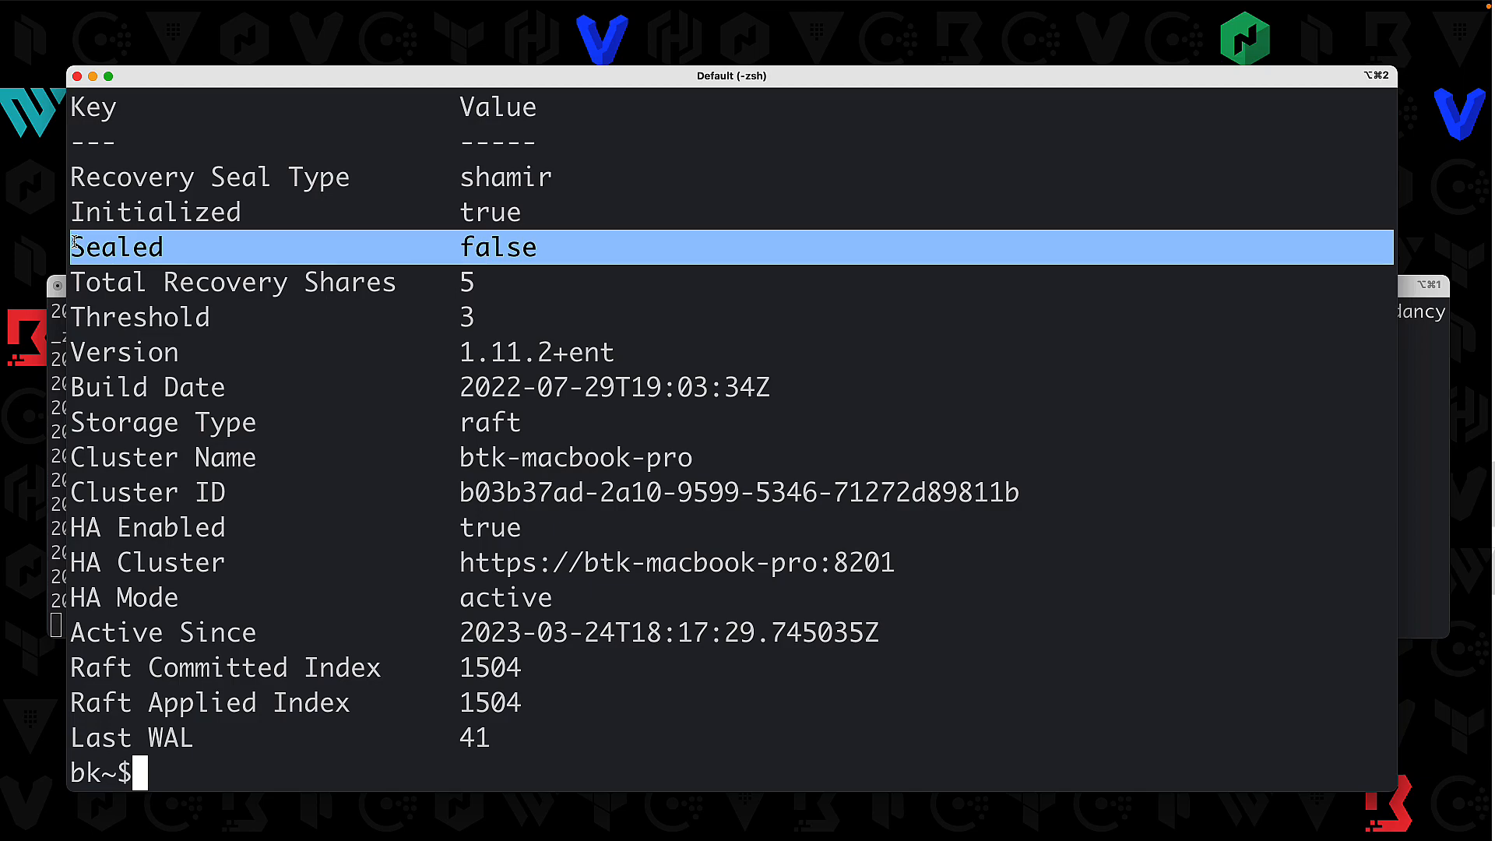
- Highlight the Sealed value 'false', then clear the terminal with clear
double_click(497, 247)
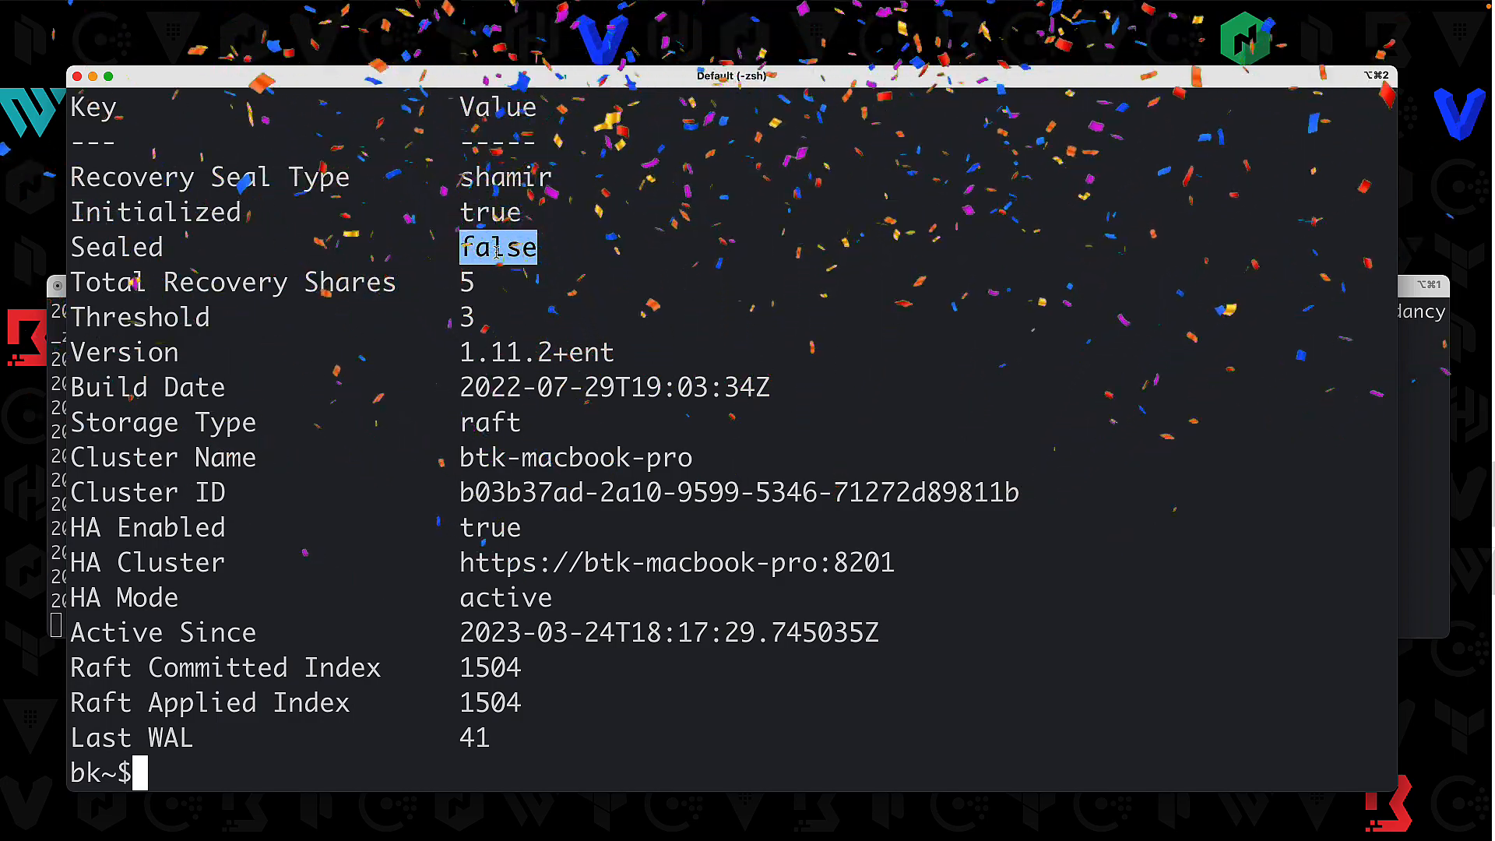
type("clea")
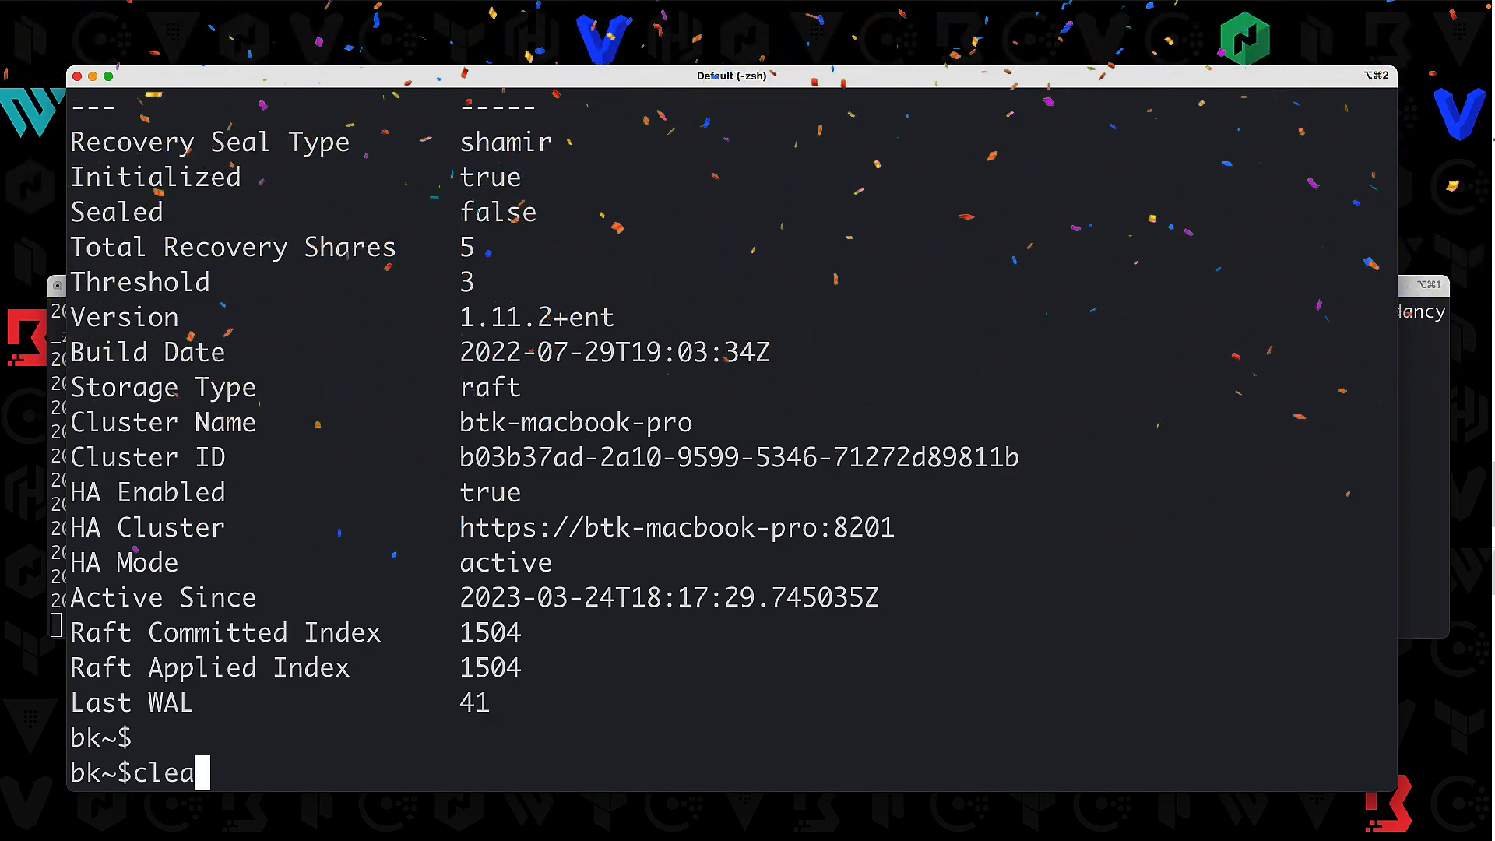
key("Return")
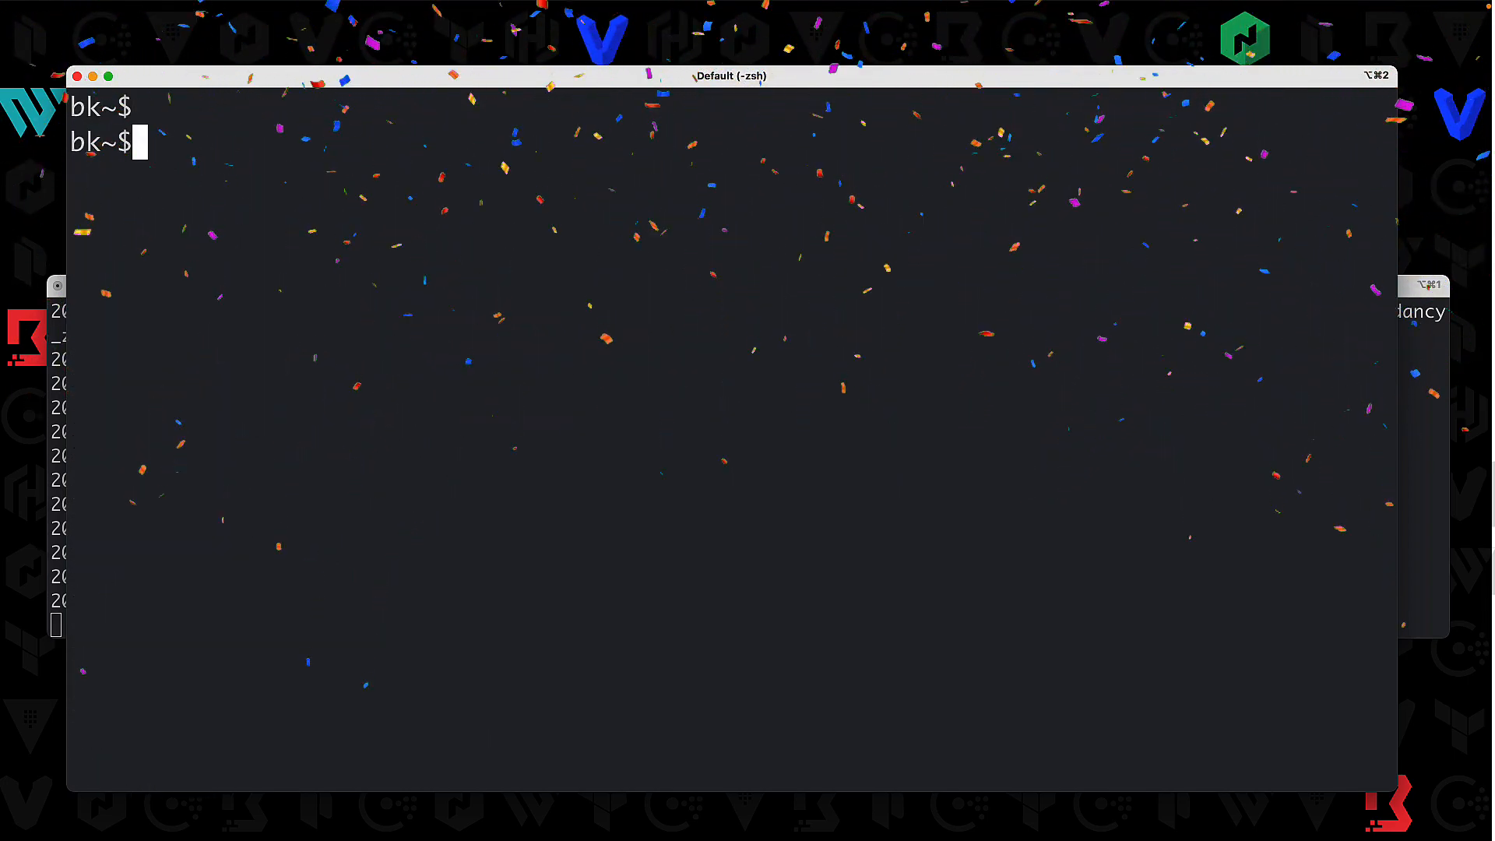